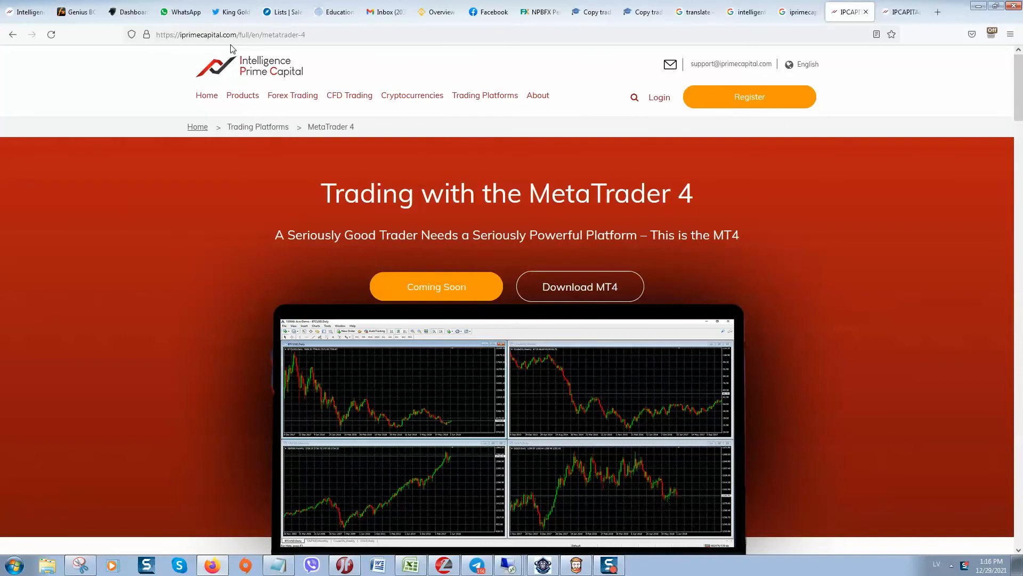
# Step: Switch to the second IPCAPITAL tab and scroll through the IPCAPITALGO mobile trading page
pyautogui.click(230, 34)
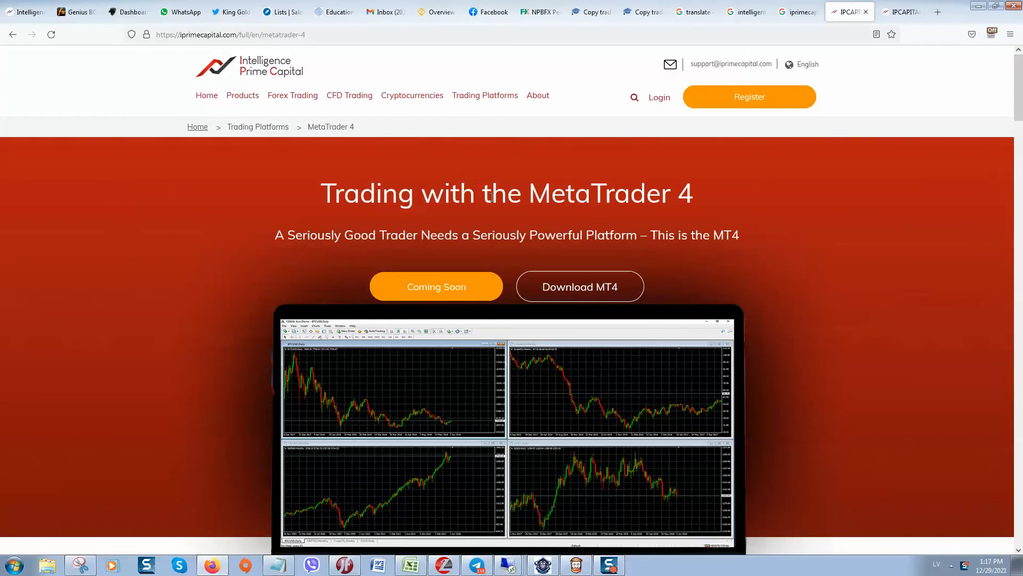
pyautogui.moveTo(281, 172)
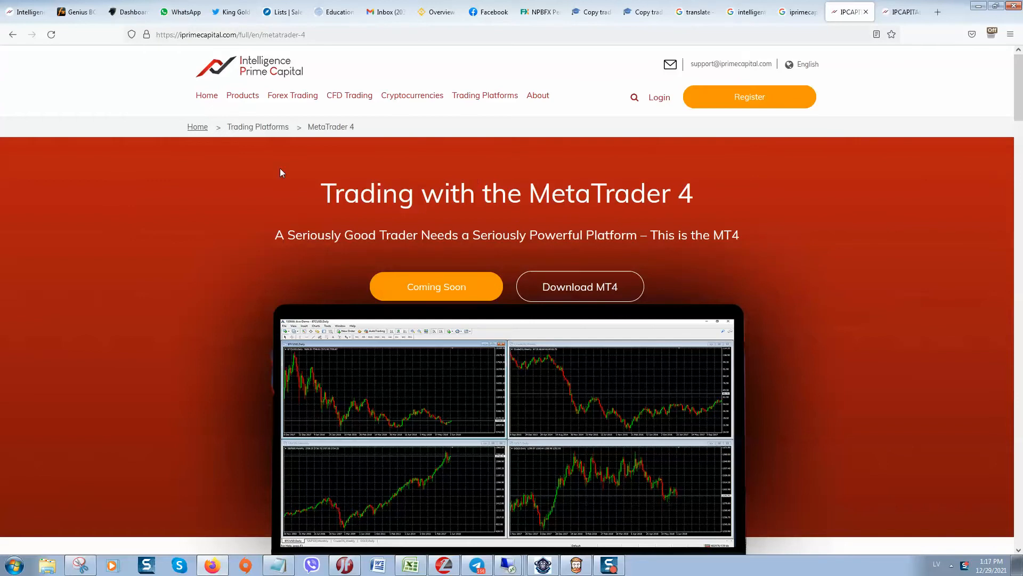
pyautogui.scroll(-3)
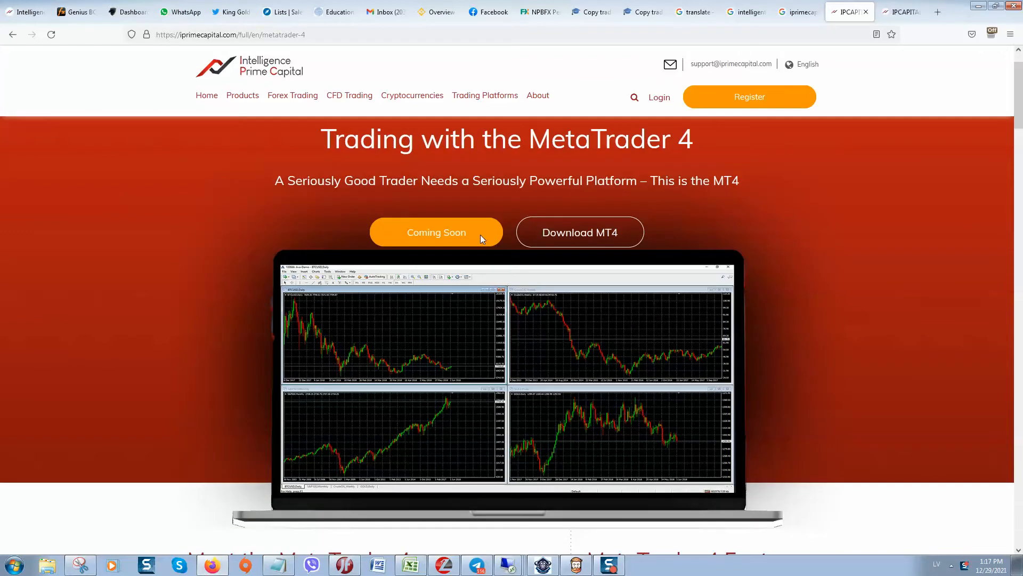
pyautogui.scroll(-3)
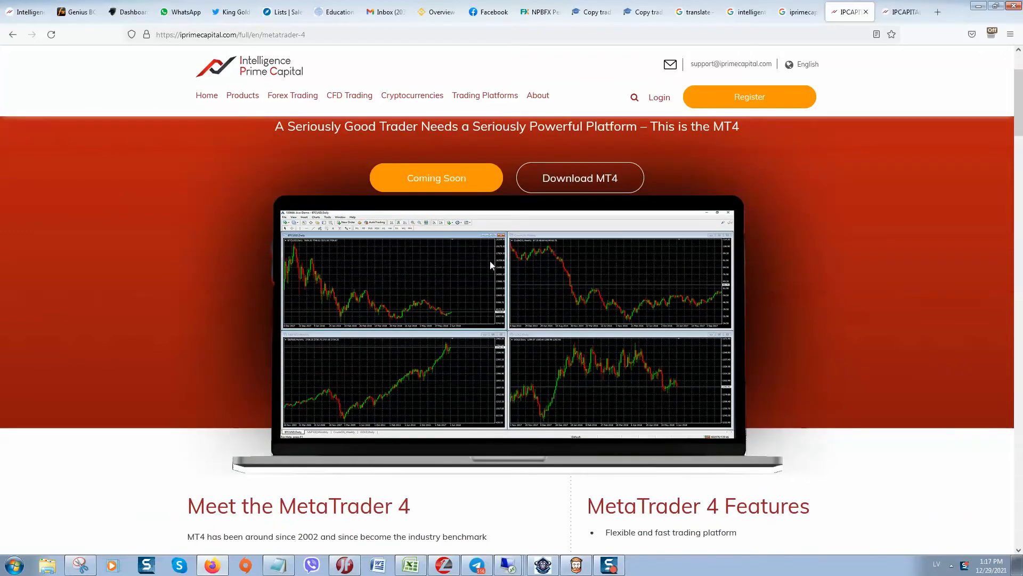
pyautogui.moveTo(466, 276)
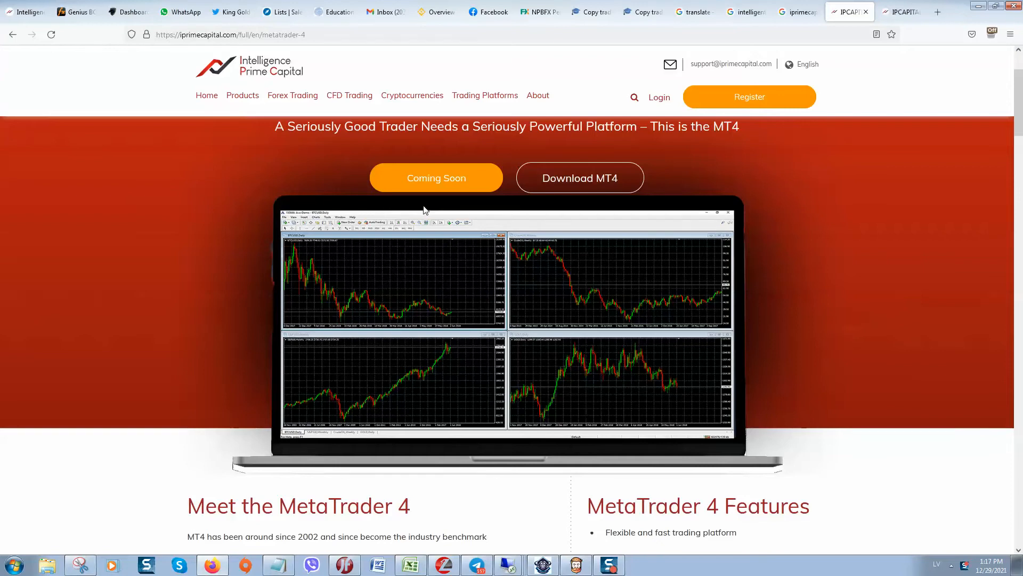
pyautogui.moveTo(527, 291)
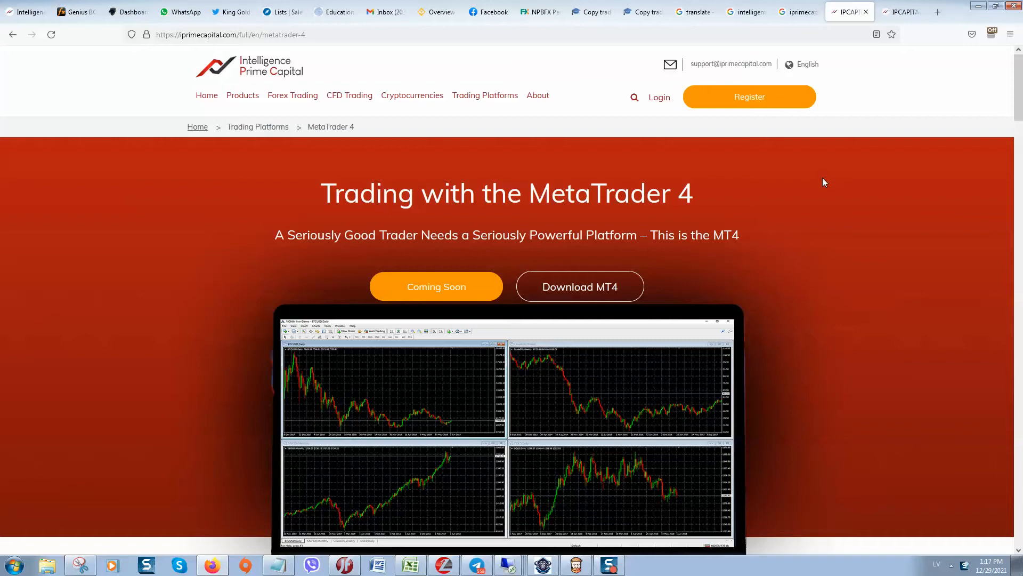
pyautogui.moveTo(549, 386)
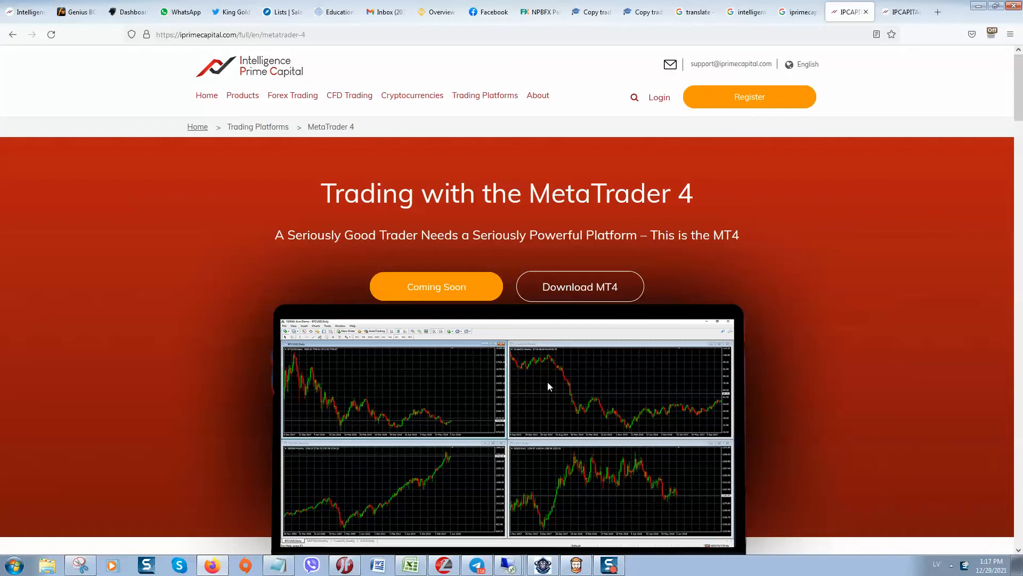
pyautogui.moveTo(437, 203)
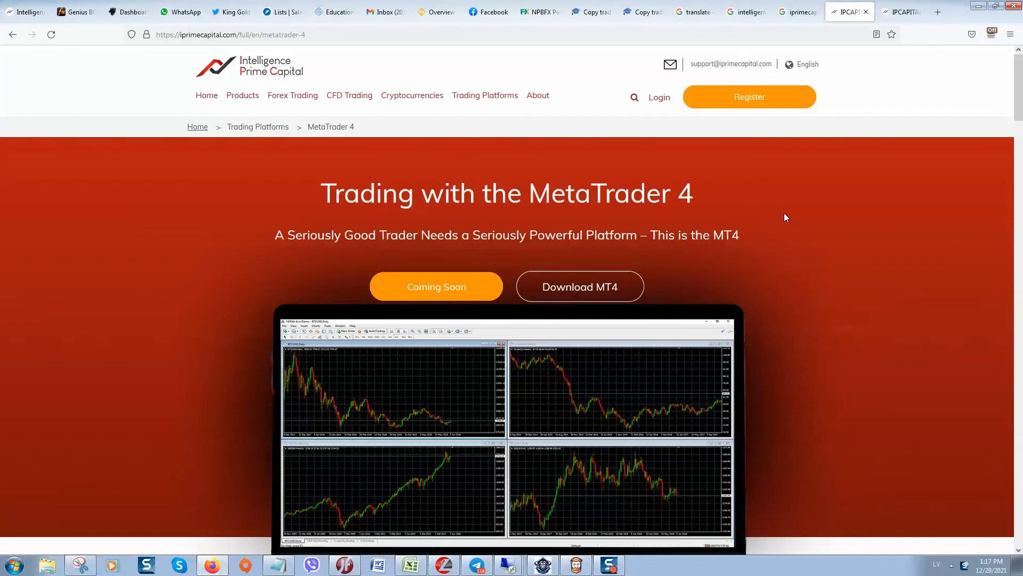
pyautogui.moveTo(292, 95)
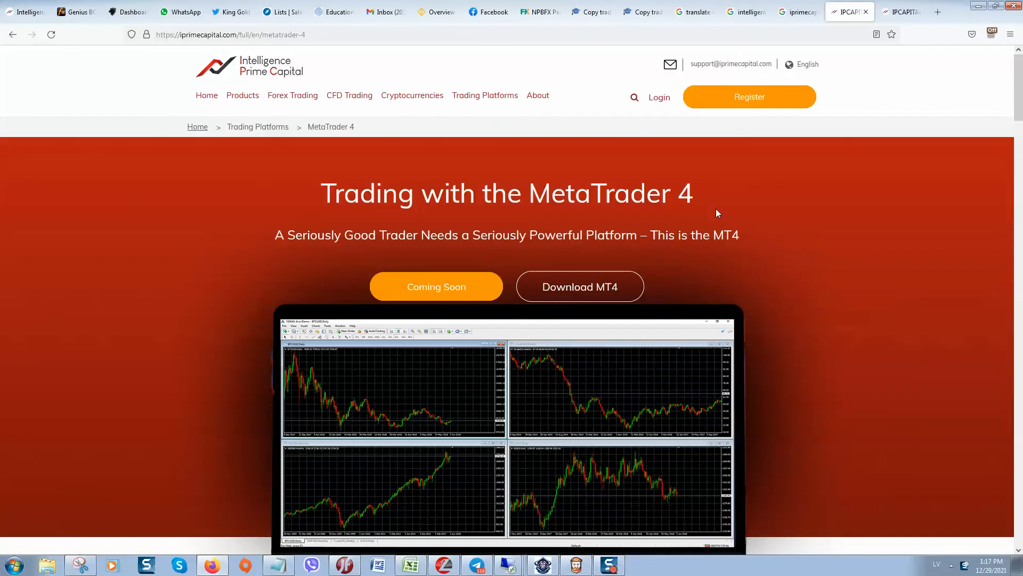
pyautogui.moveTo(581, 257)
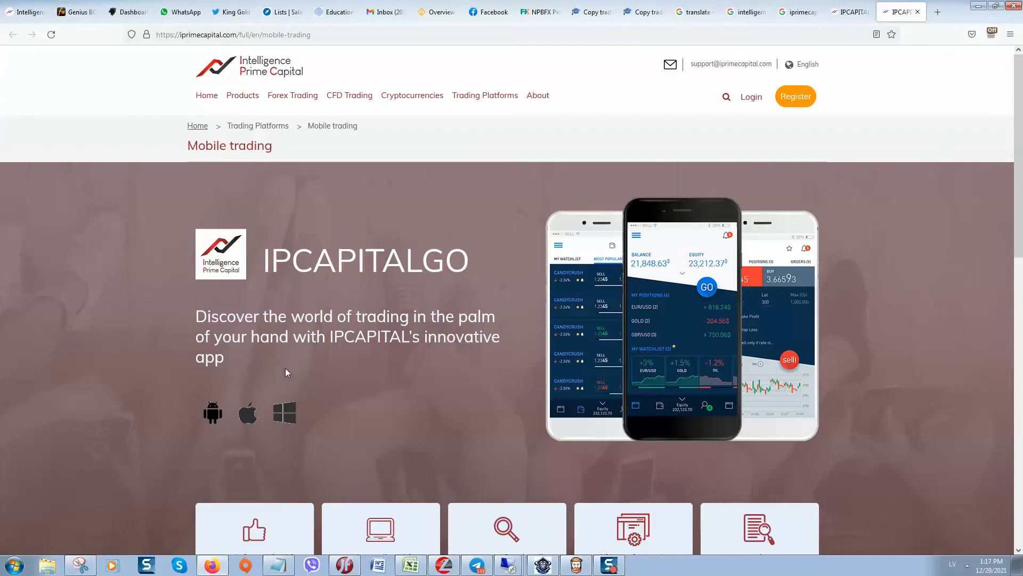
pyautogui.moveTo(387, 233)
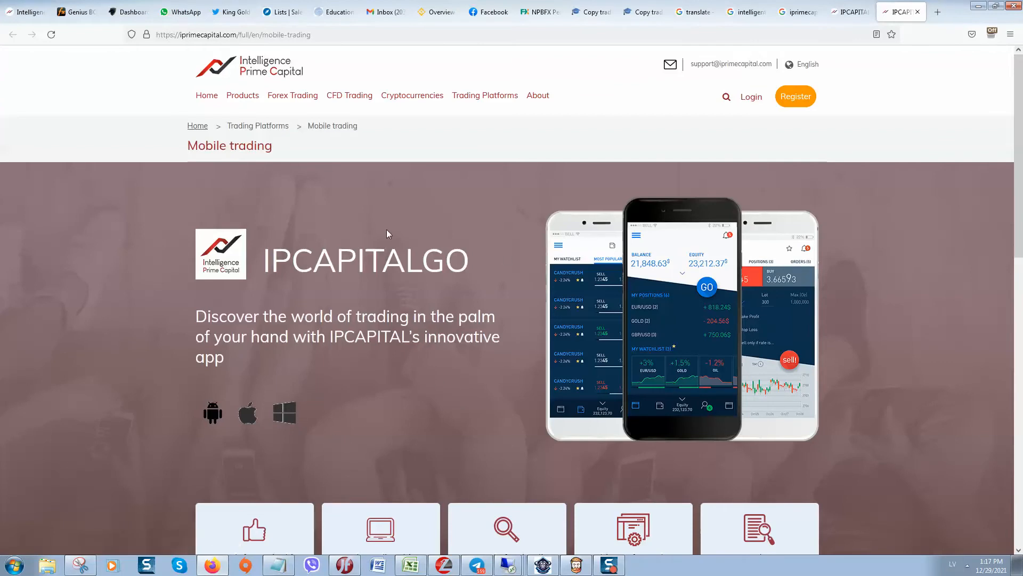
pyautogui.moveTo(327, 152)
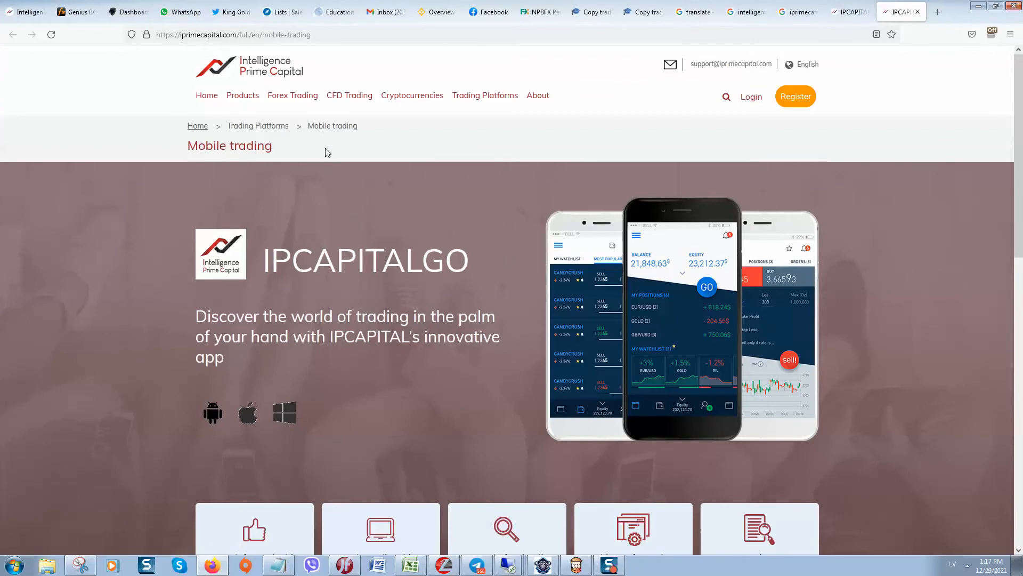
pyautogui.moveTo(512, 264)
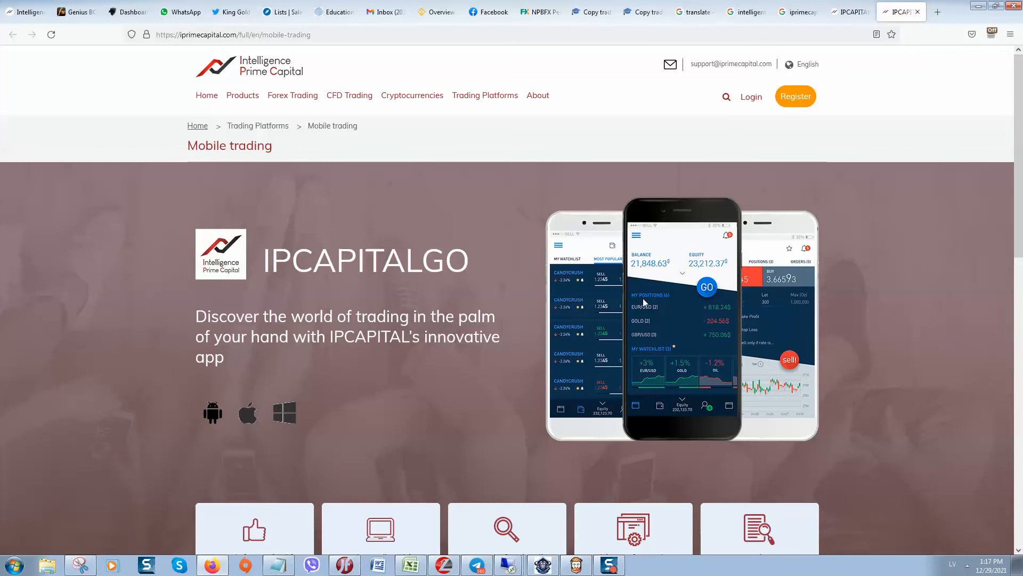
pyautogui.moveTo(608, 310)
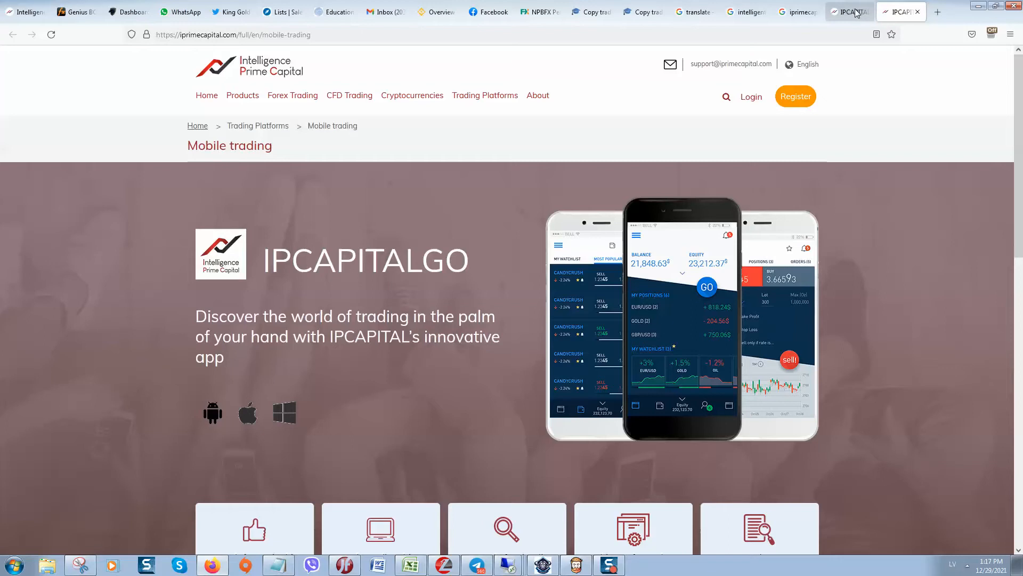
pyautogui.moveTo(851, 14)
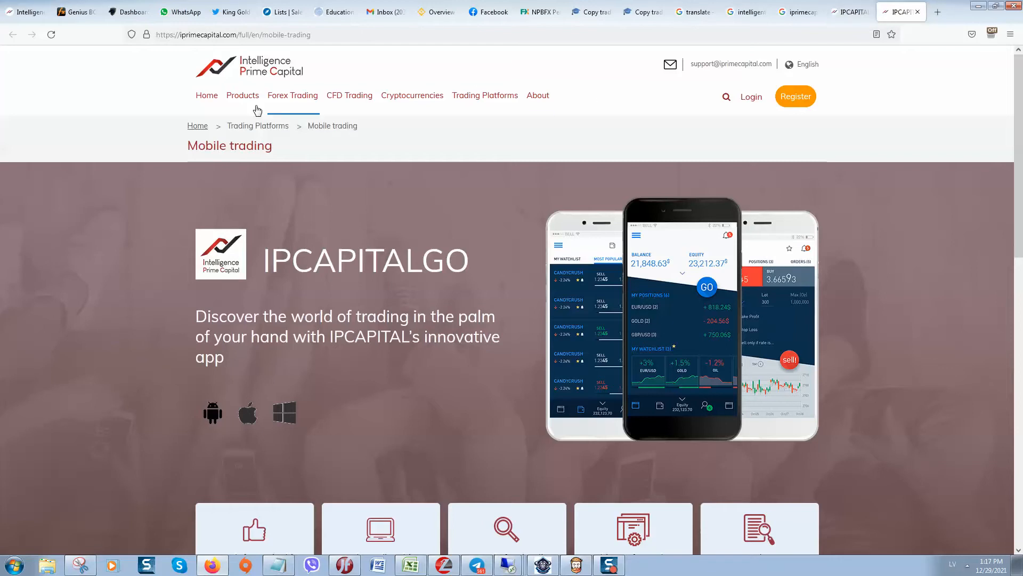
pyautogui.moveTo(413, 145)
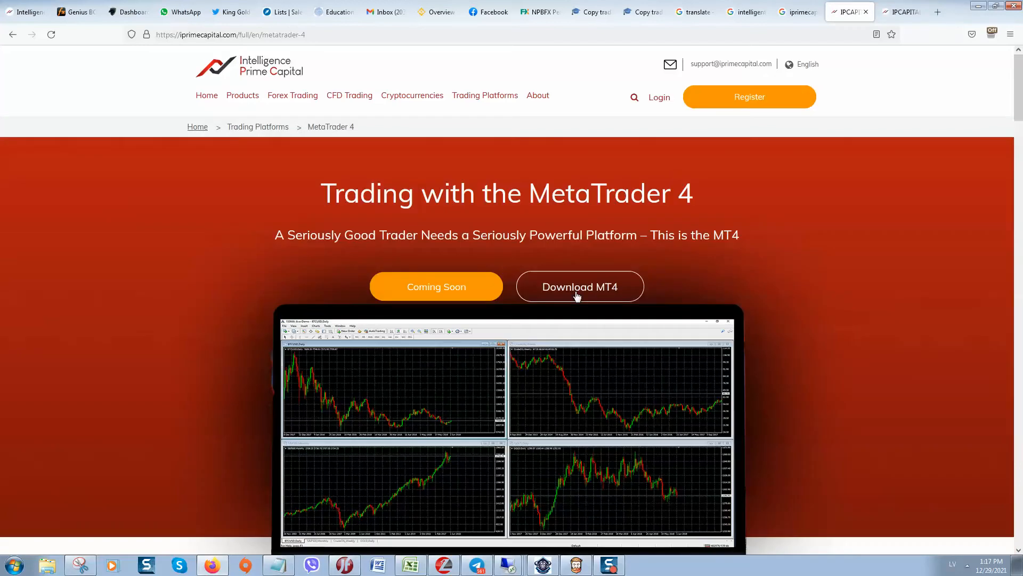
# Step: In MetaTrader 4, check open trades, return to Account History, then open Help
pyautogui.scroll(-3)
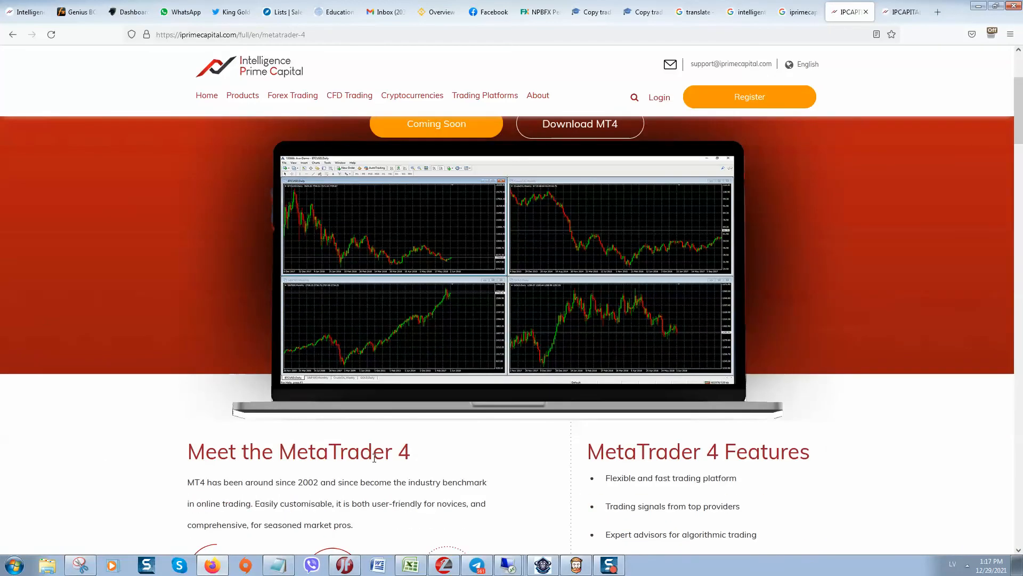
pyautogui.moveTo(453, 464)
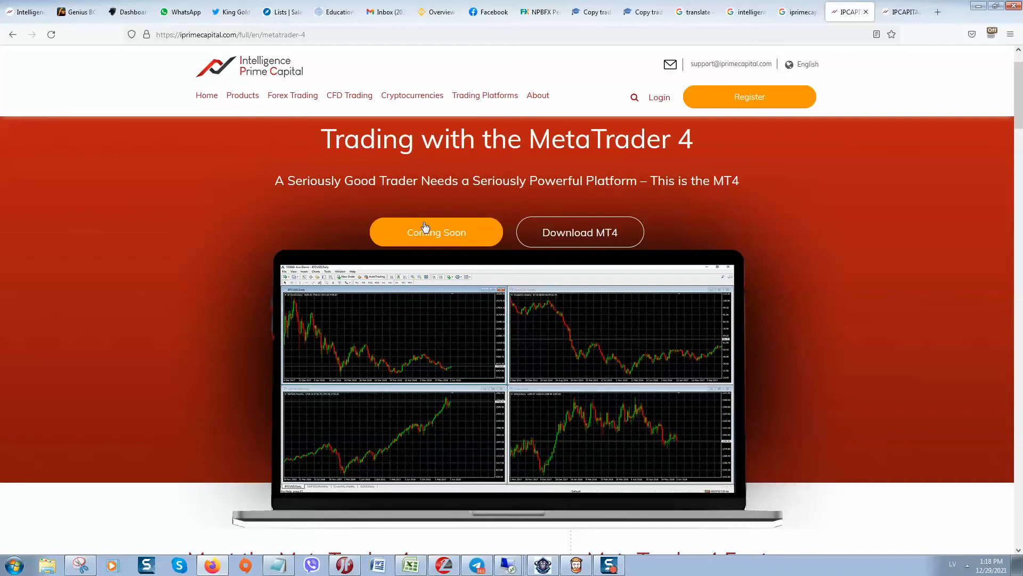
pyautogui.moveTo(387, 236)
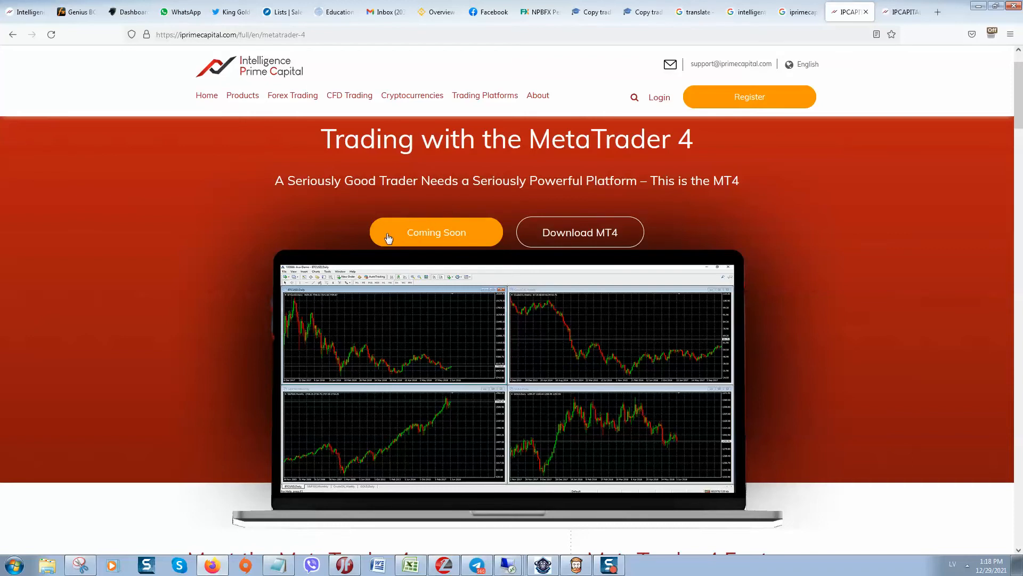
pyautogui.moveTo(852, 207)
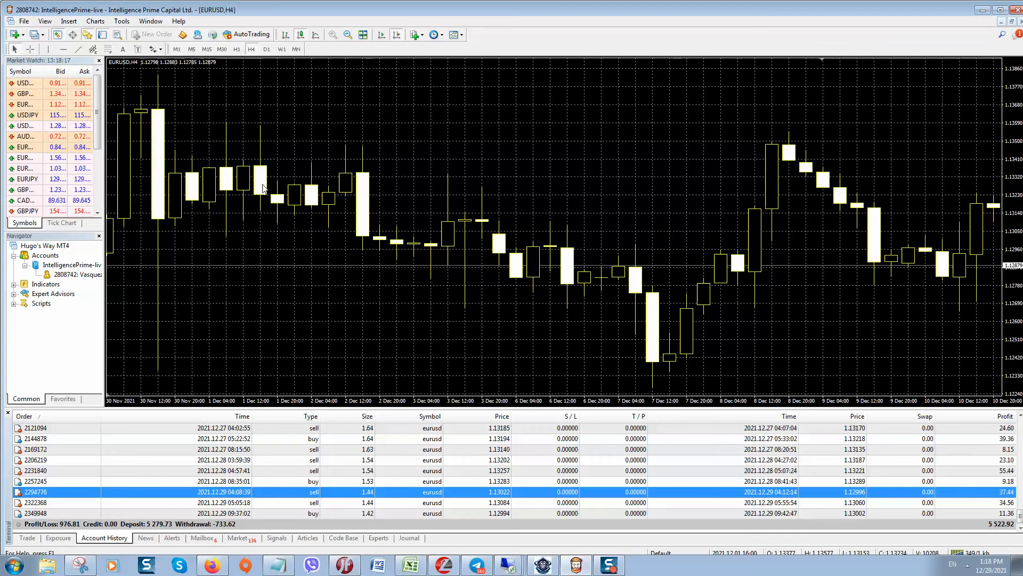
pyautogui.click(26, 537)
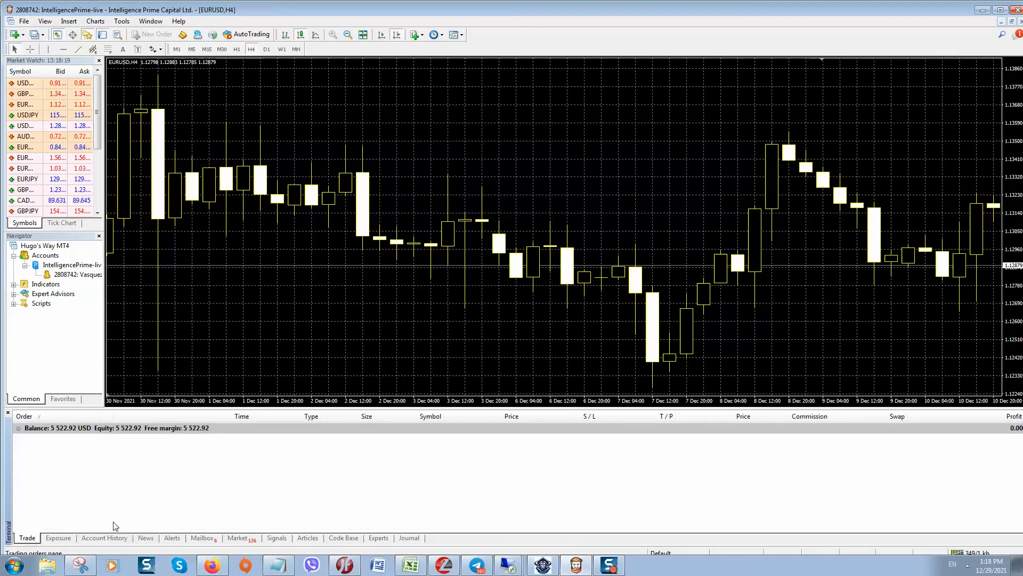
pyautogui.click(104, 538)
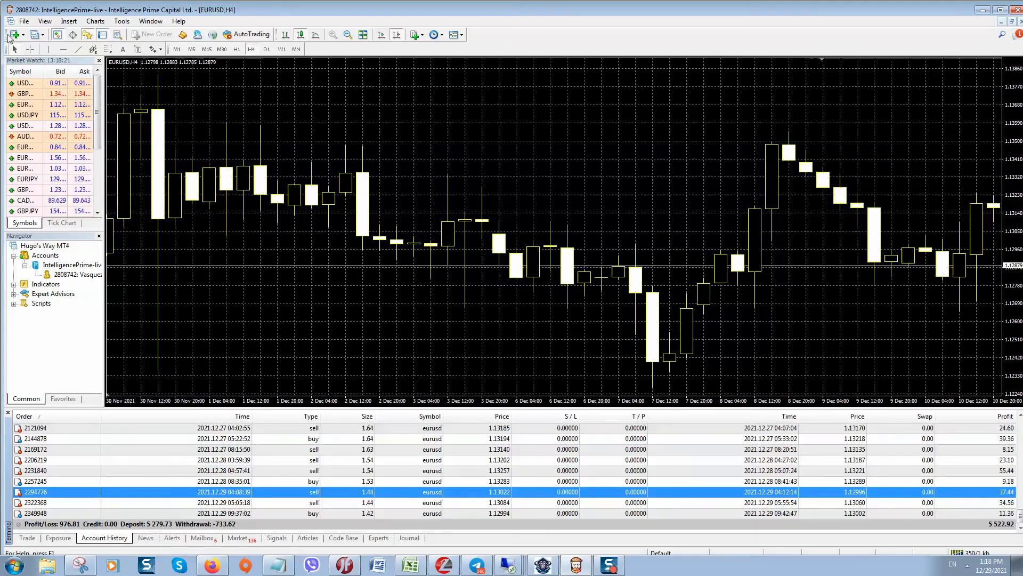
pyautogui.click(178, 20)
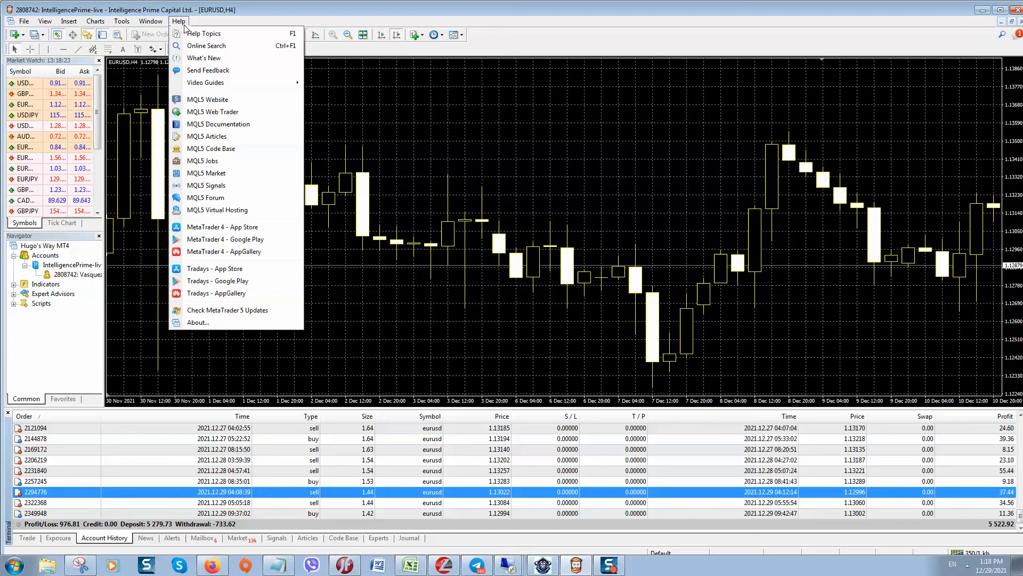
pyautogui.click(197, 322)
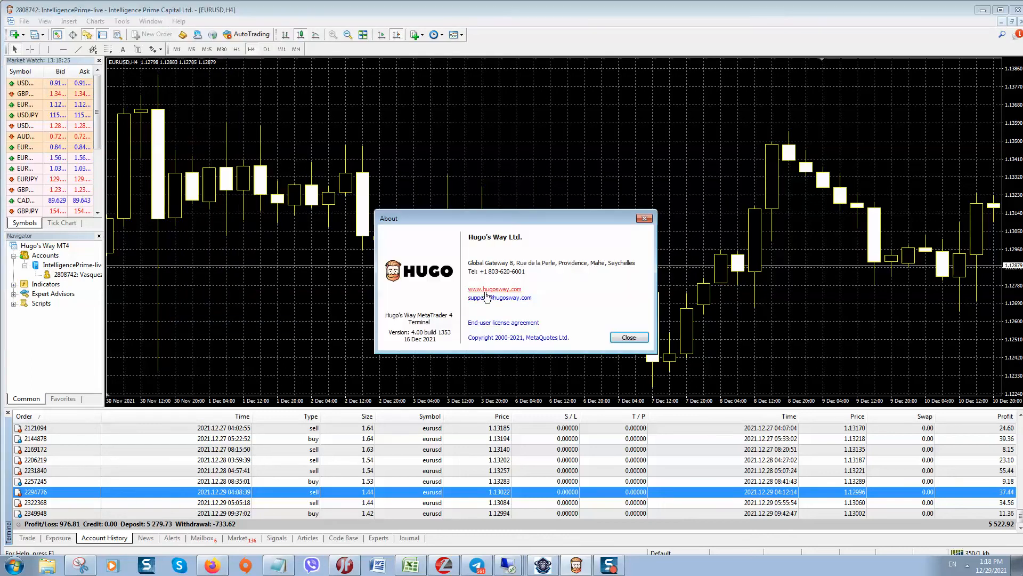
pyautogui.click(494, 289)
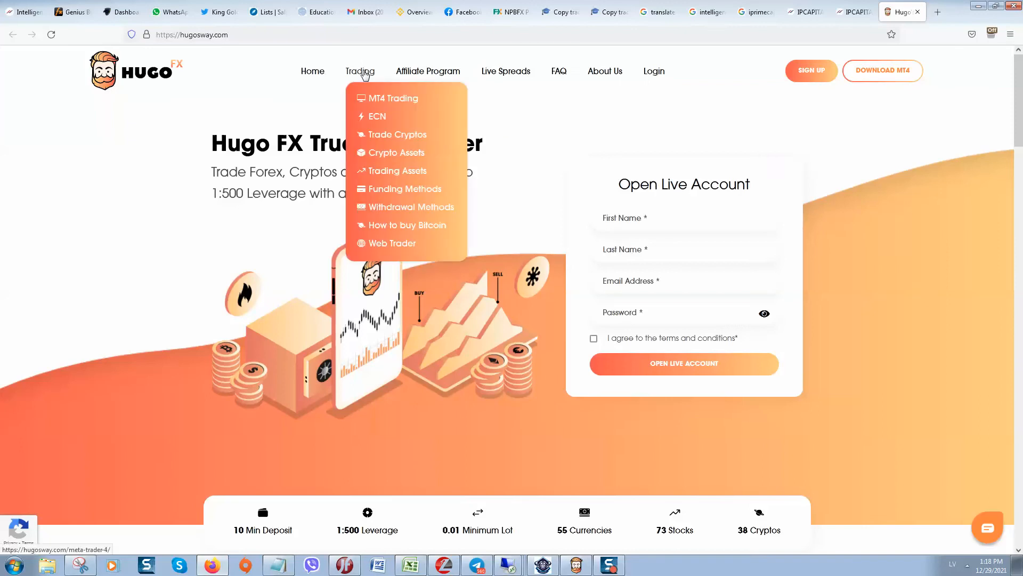
# Step: Open the Hugo's Way MT4 Trading page and scroll through it
pyautogui.click(392, 98)
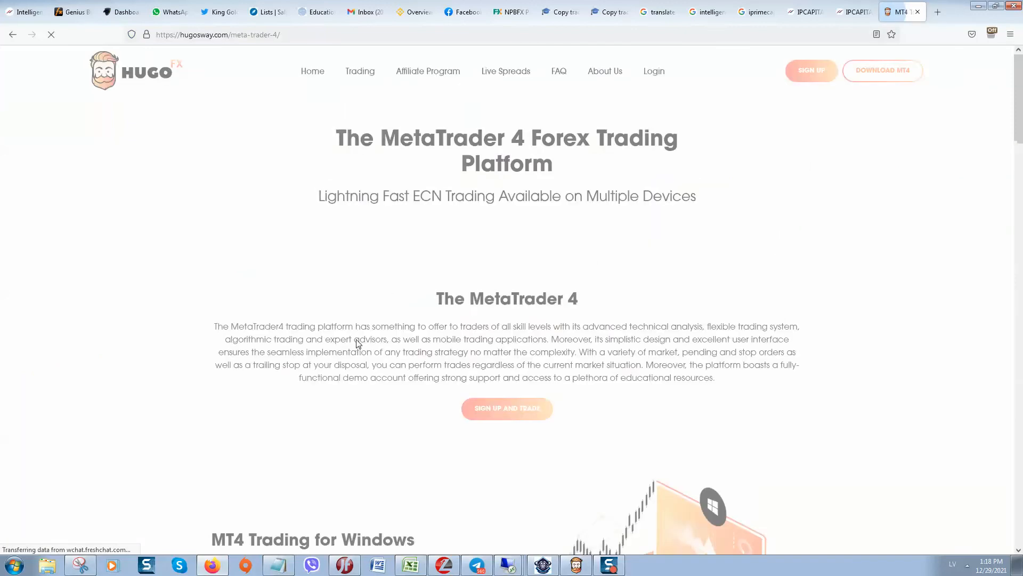
pyautogui.scroll(-3)
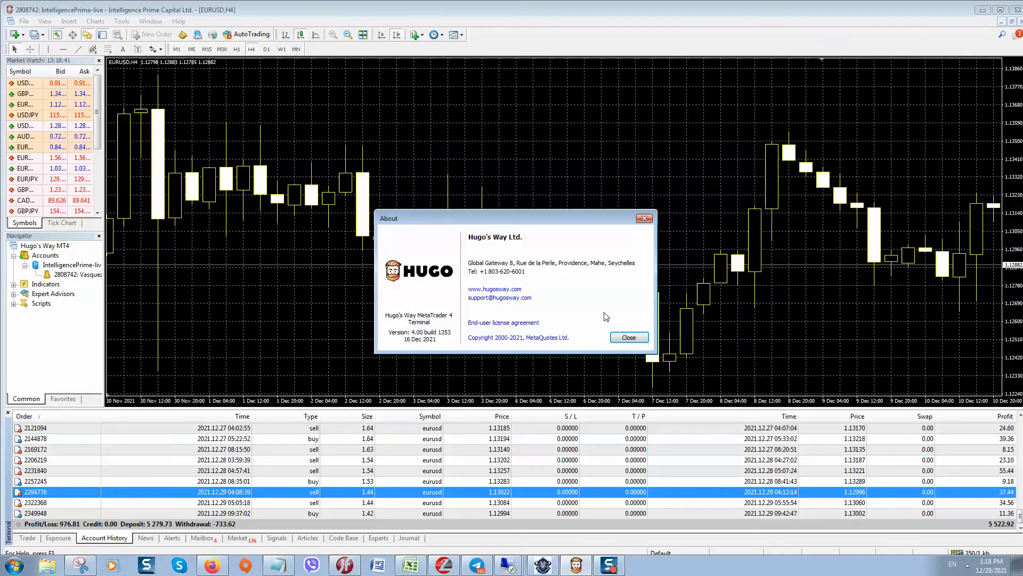
# Step: Close the About box and choose File > Login to Trade Account
pyautogui.click(627, 338)
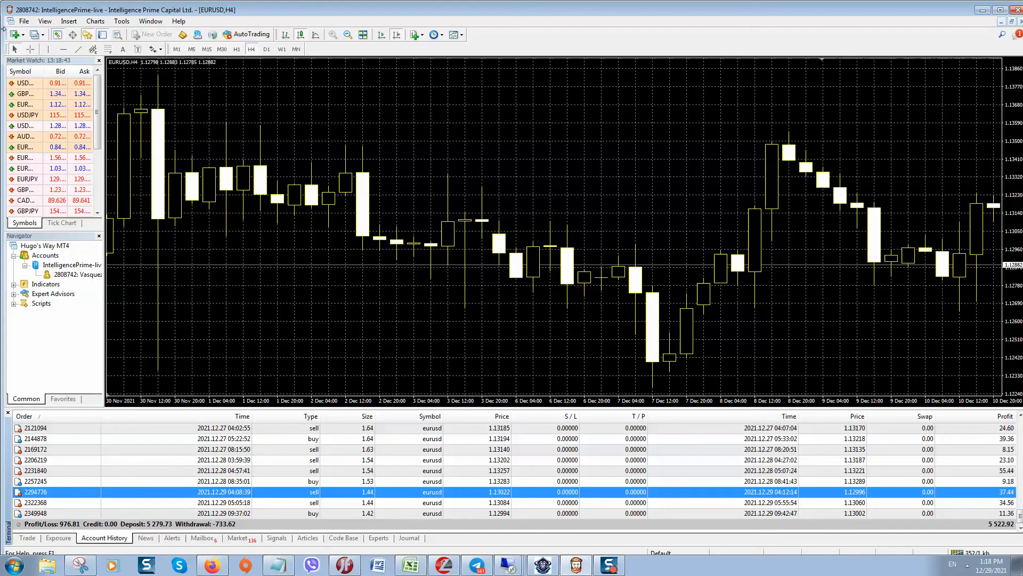
pyautogui.click(23, 20)
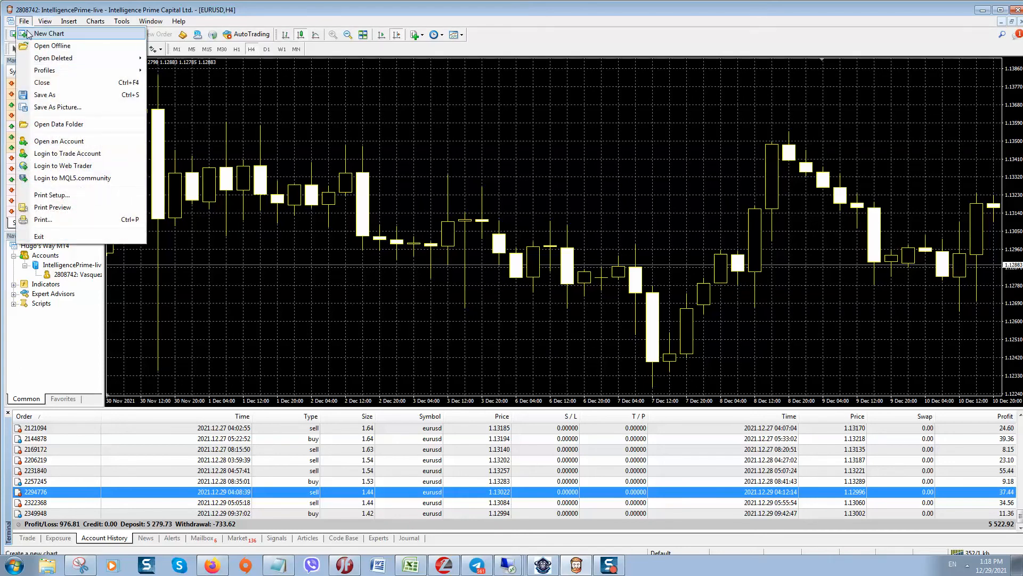
pyautogui.moveTo(66, 153)
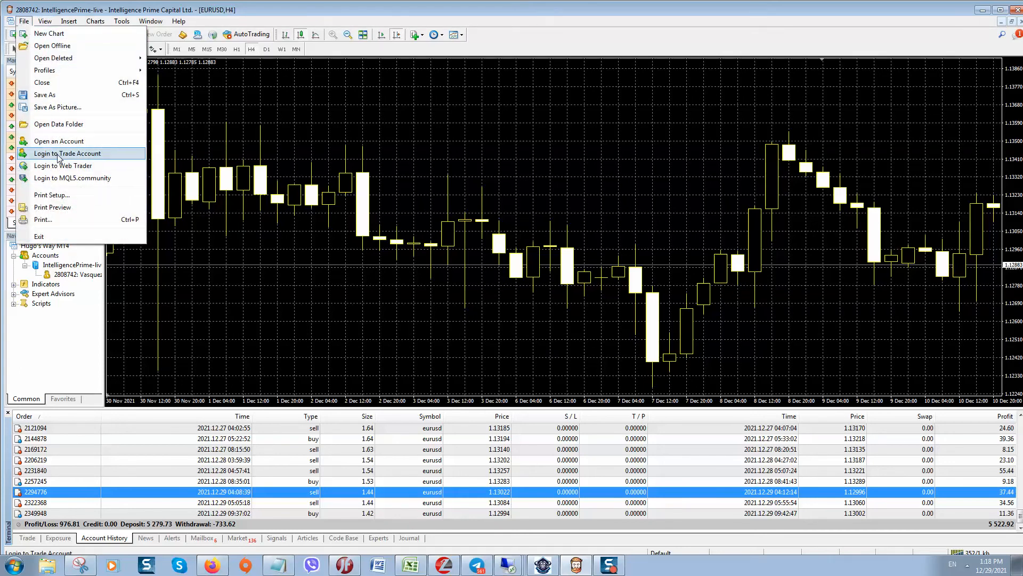
pyautogui.click(59, 140)
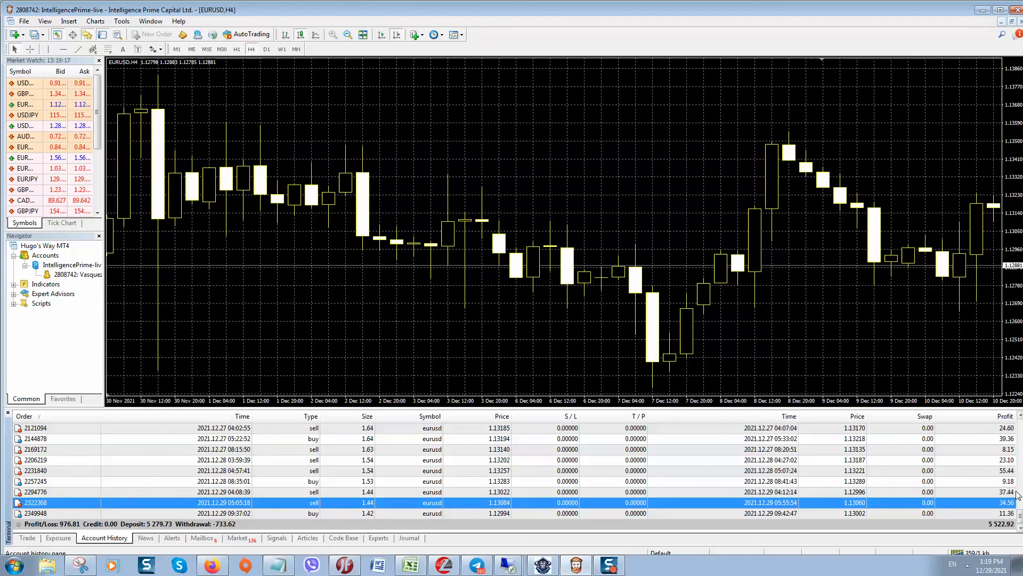
# Step: Expand Market Watch to all currency pairs, check Trade, then return to Account History
pyautogui.scroll(-3)
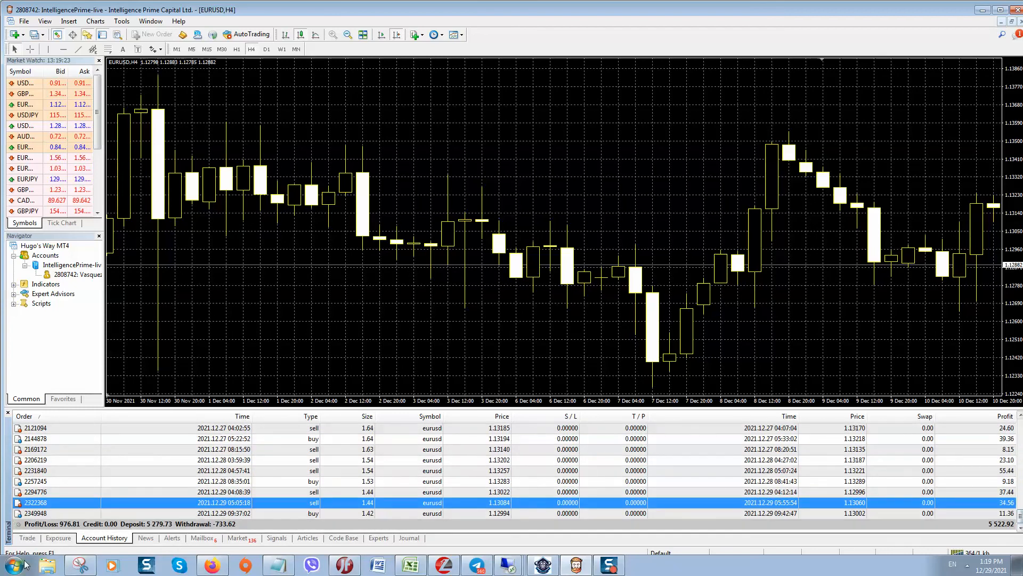
pyautogui.click(261, 513)
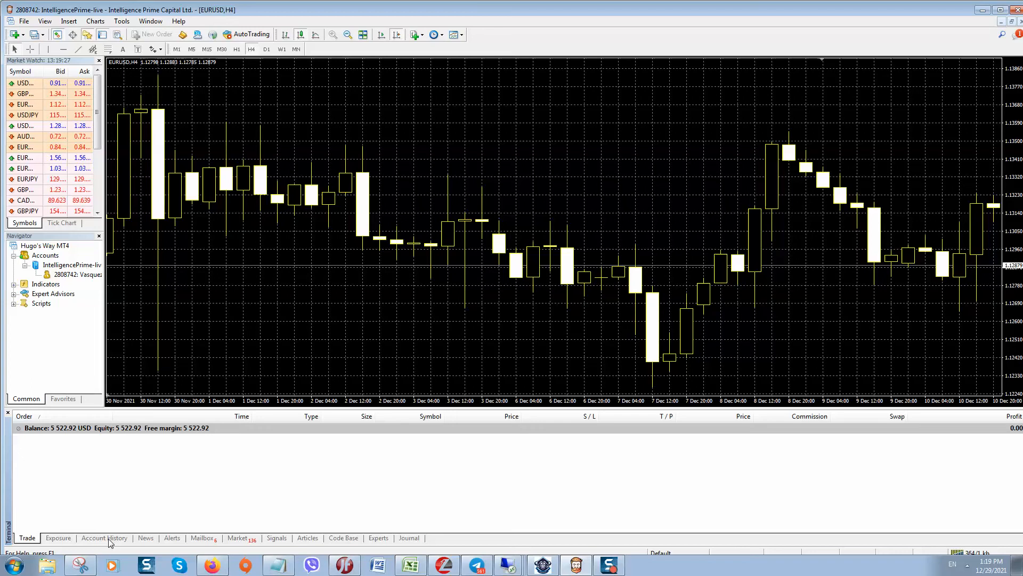
pyautogui.click(104, 538)
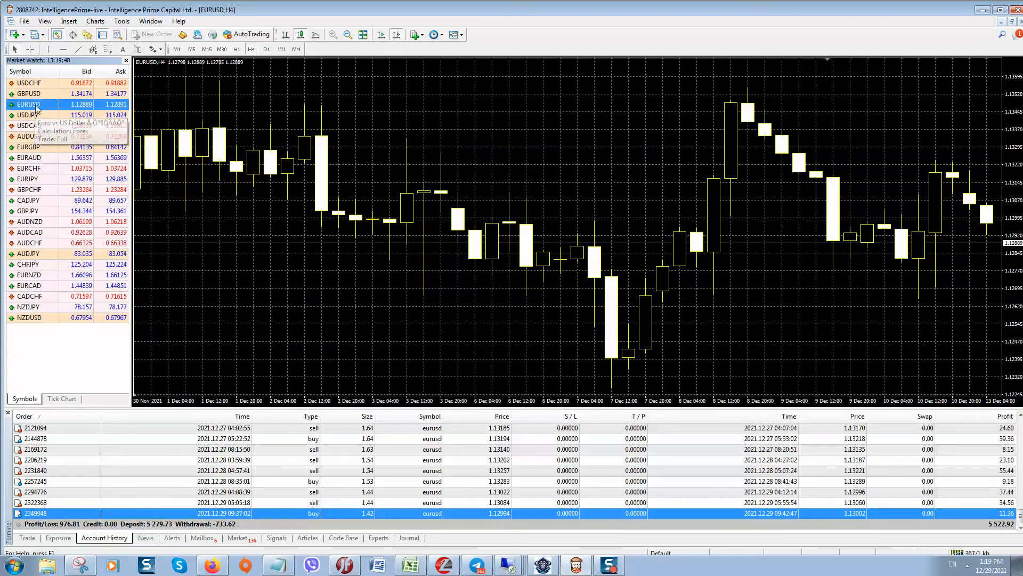
# Step: Open EURUSD's context menu in Market Watch
pyautogui.rightClick(29, 105)
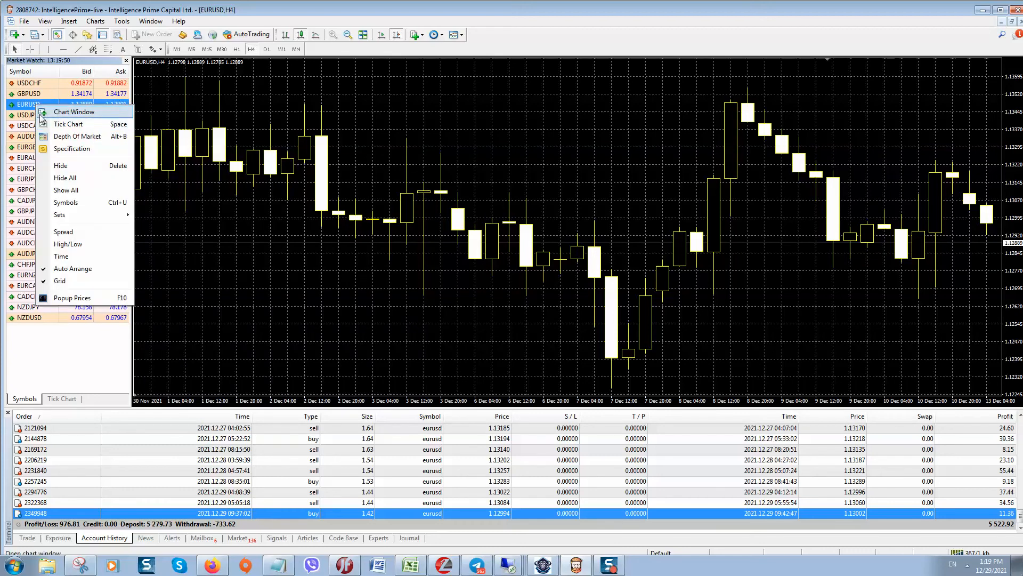
pyautogui.moveTo(65, 190)
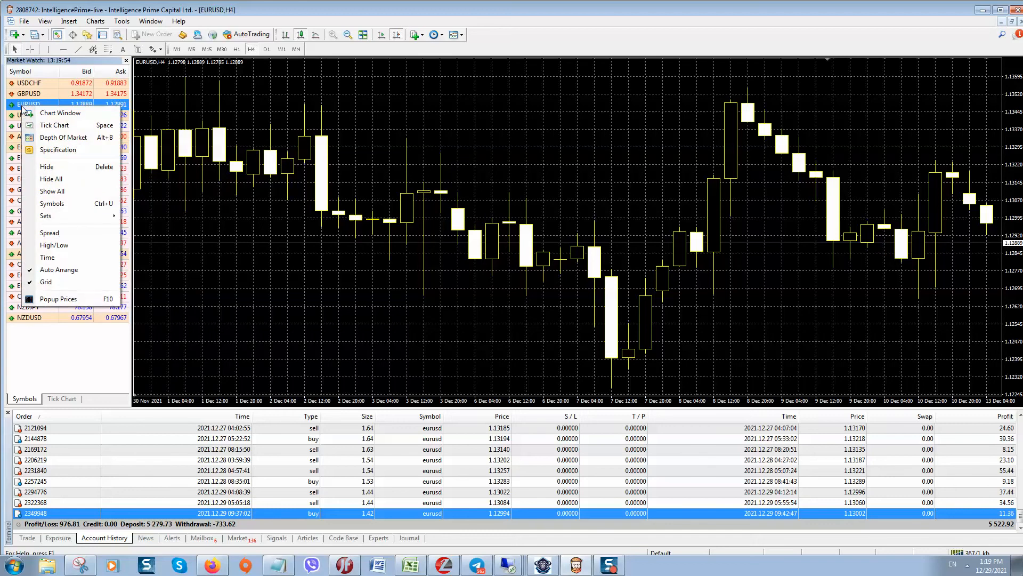
pyautogui.moveTo(60, 113)
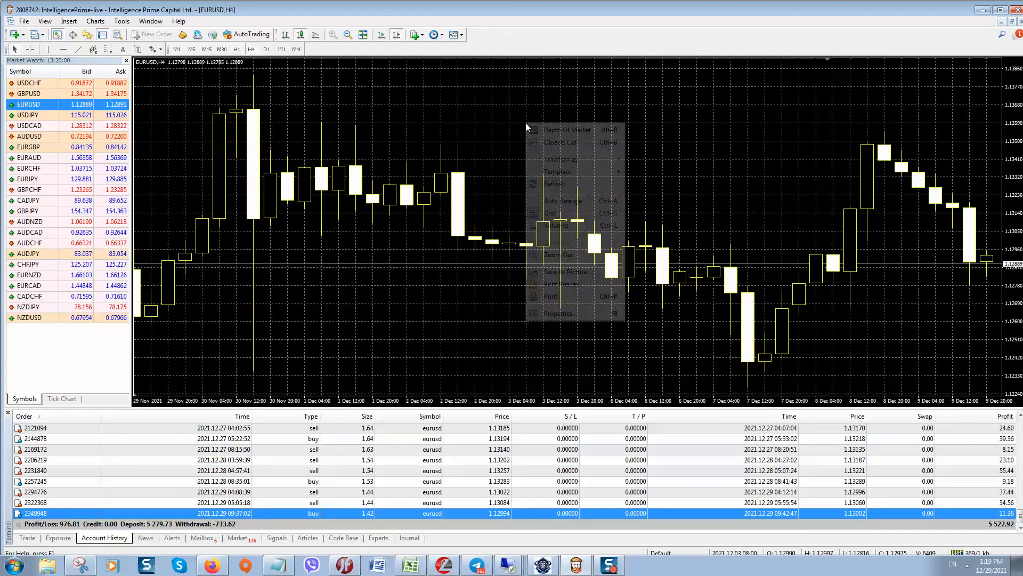
# Step: Review the EURUSD H4 chart's color properties and close the dialog
pyautogui.click(559, 313)
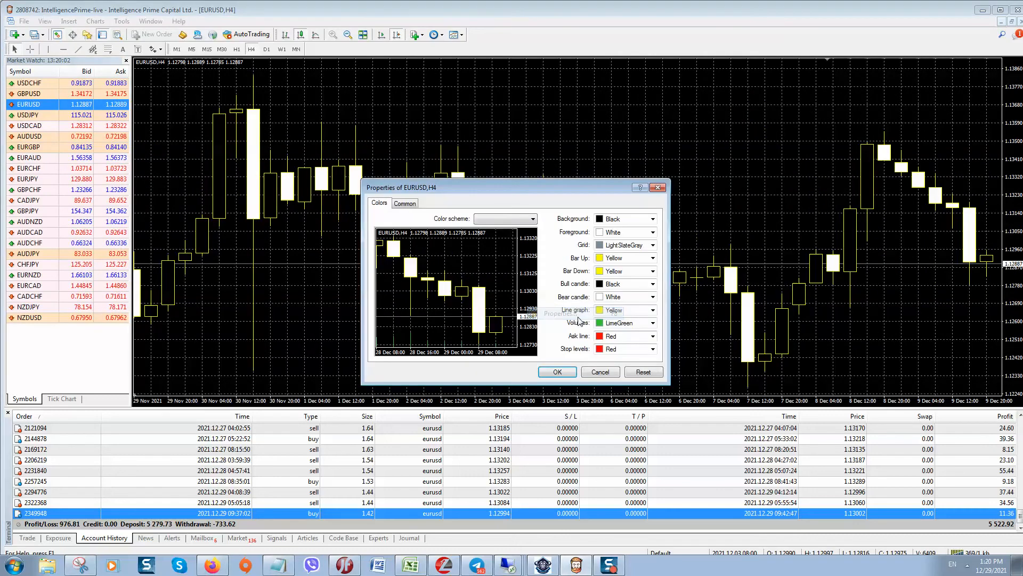
pyautogui.click(532, 218)
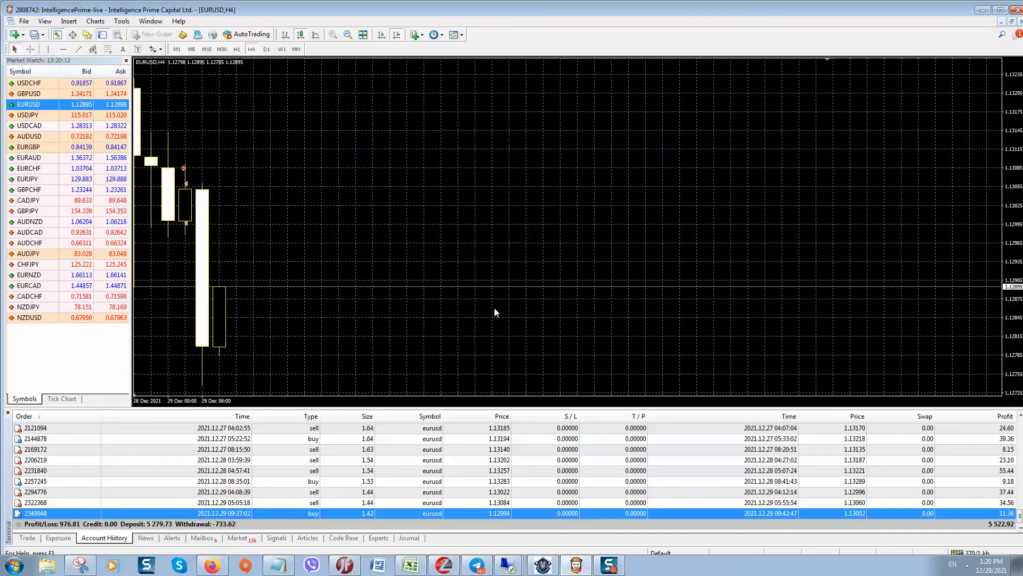
pyautogui.moveTo(185, 170)
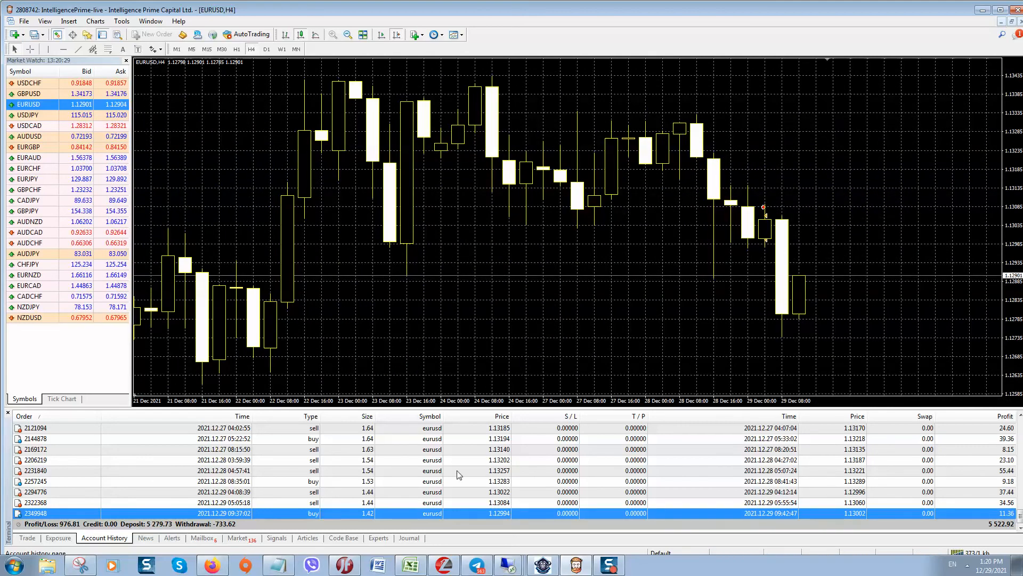
pyautogui.moveTo(590, 345)
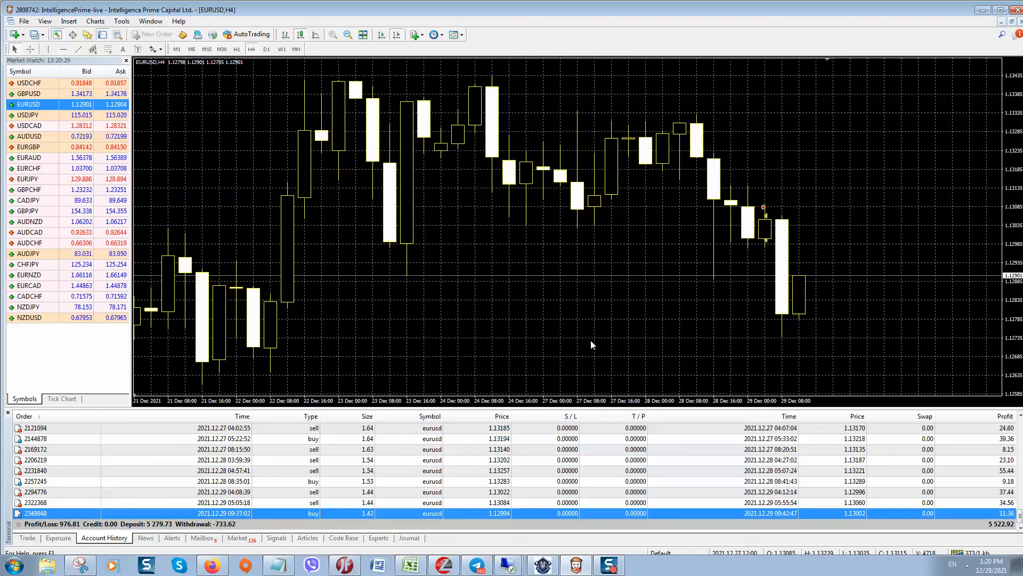
pyautogui.moveTo(501, 355)
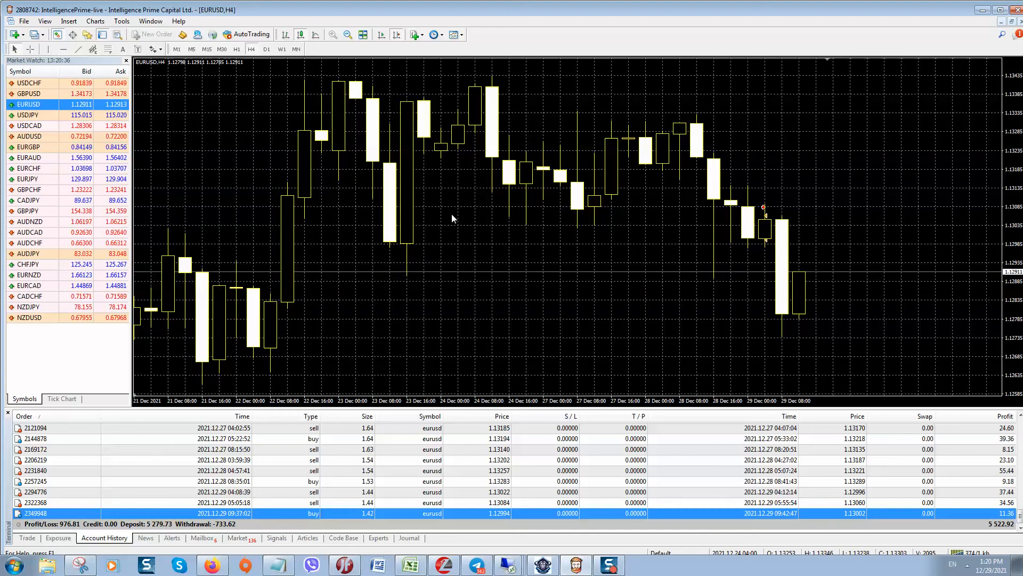
pyautogui.moveTo(685, 325)
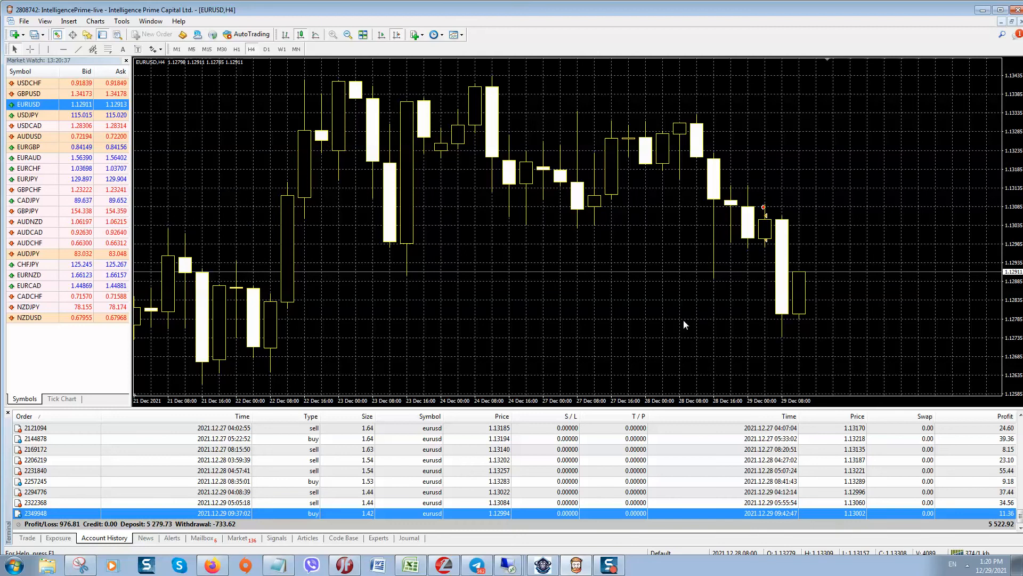
pyautogui.moveTo(447, 270)
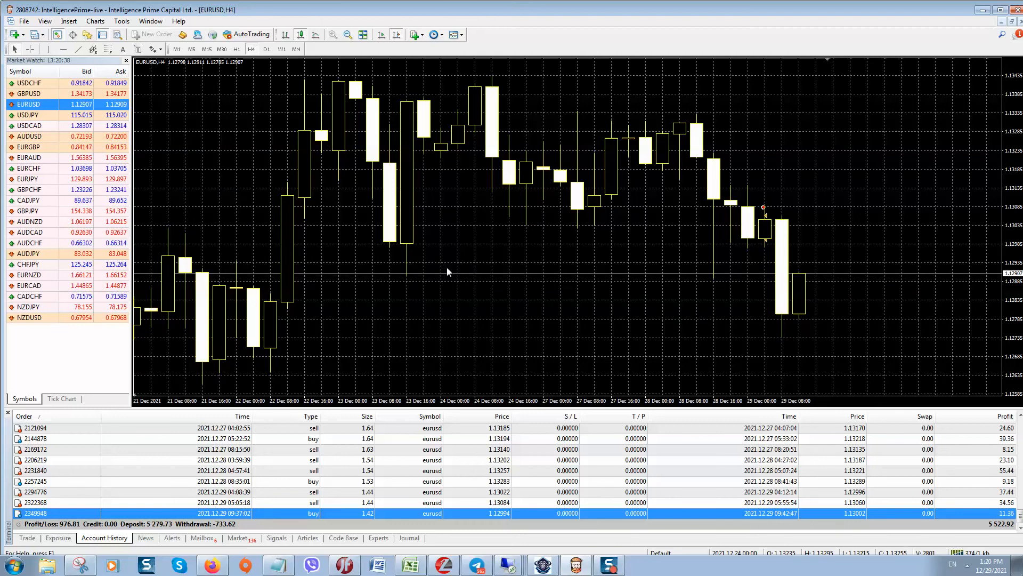
pyautogui.moveTo(546, 250)
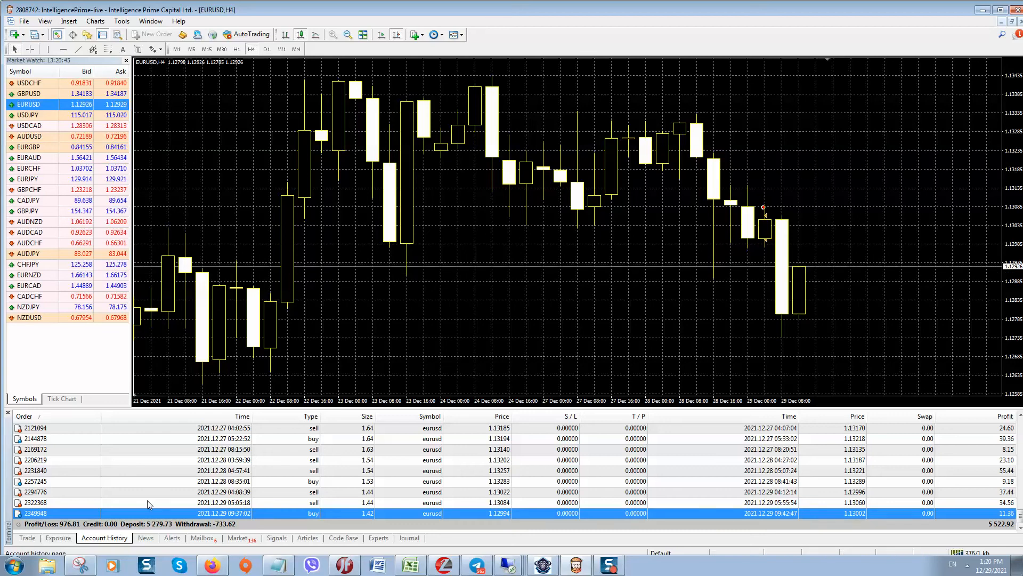
pyautogui.moveTo(578, 492)
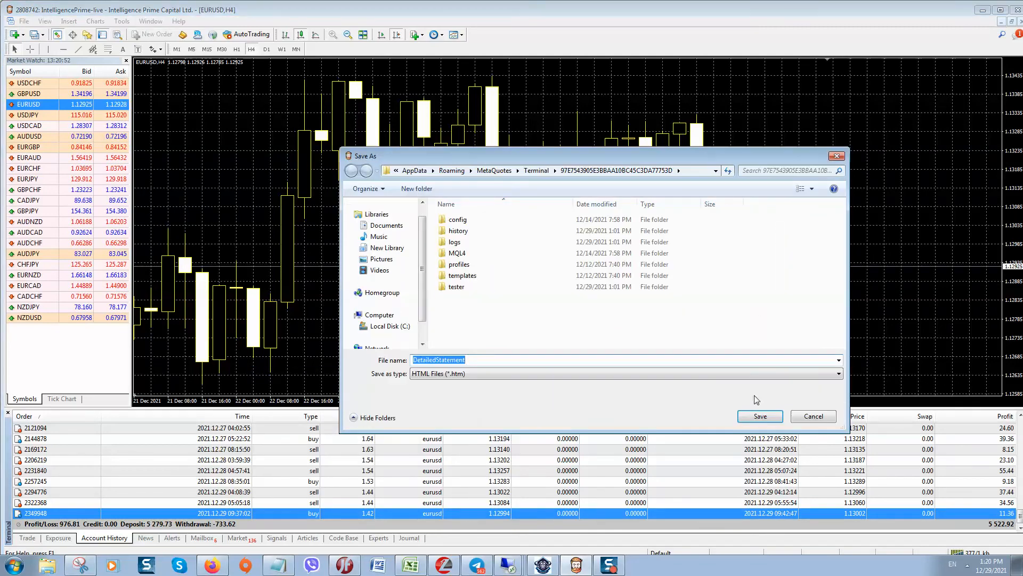
# Step: Save the account history as a DetailedStatement HTML report
pyautogui.click(759, 416)
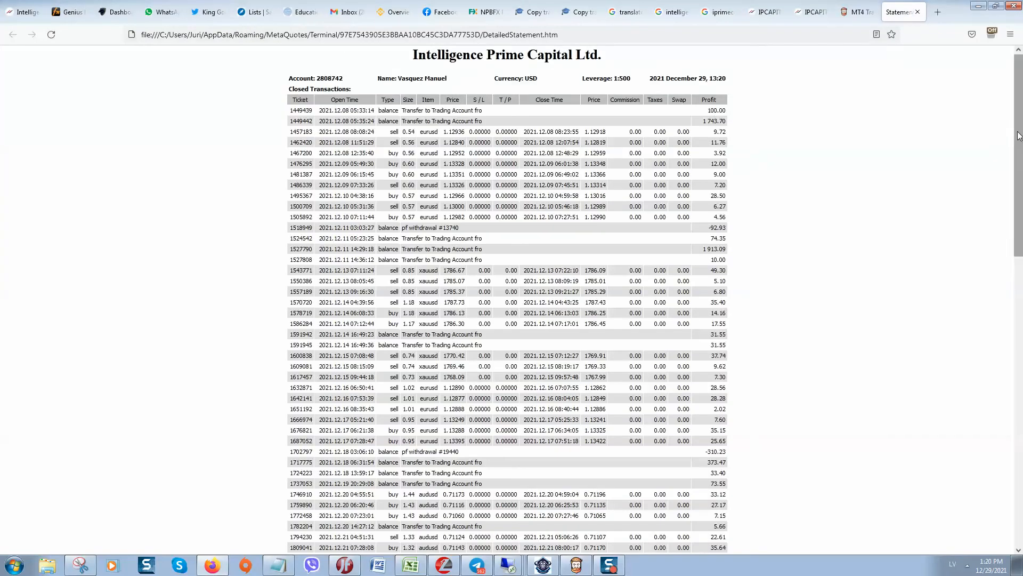
# Step: Scroll to the statement's summary (976.81 net profit) and close its tab
pyautogui.scroll(-3)
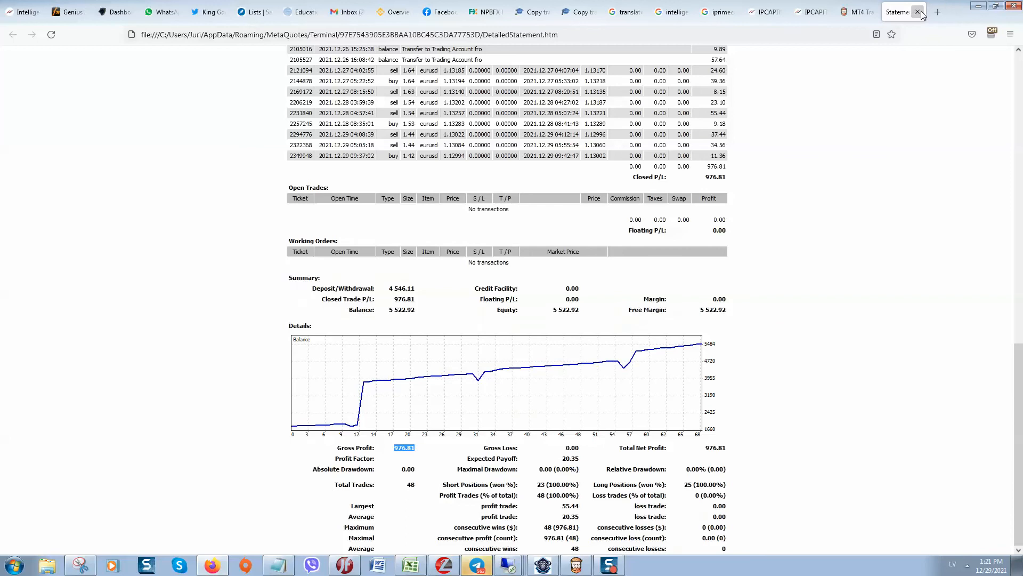
pyautogui.click(919, 12)
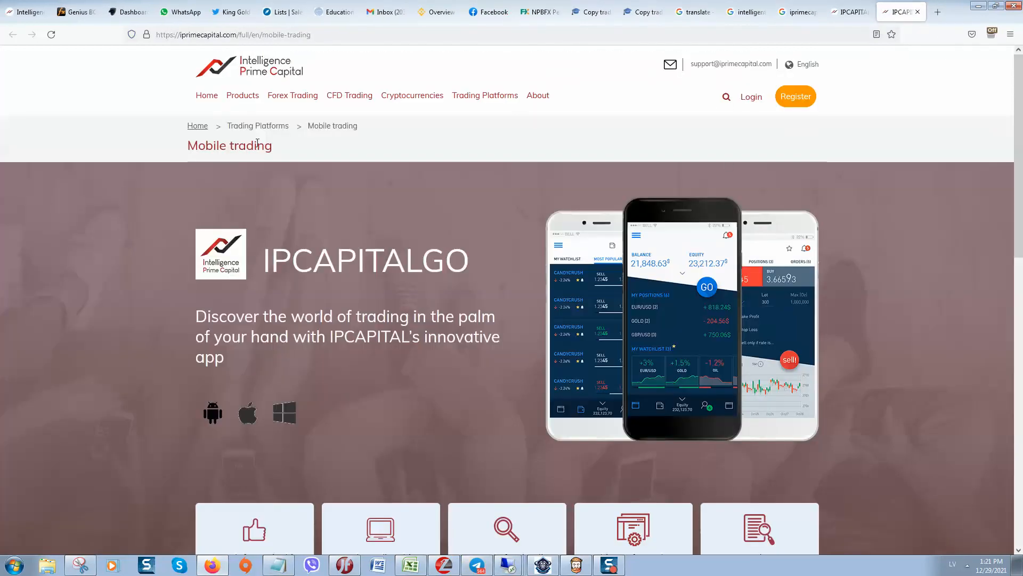
pyautogui.moveTo(485, 95)
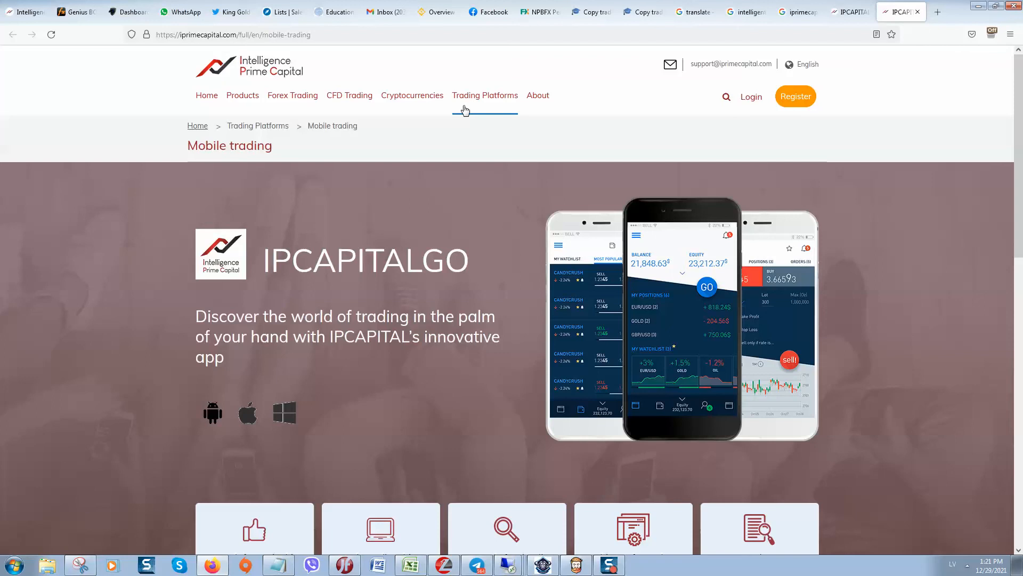
pyautogui.moveTo(463, 108)
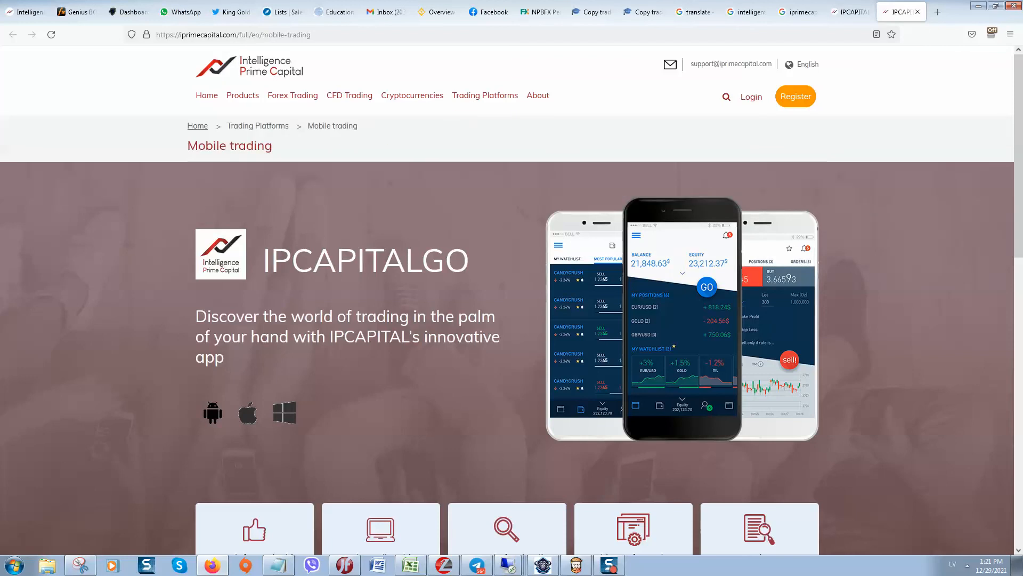
pyautogui.moveTo(390, 239)
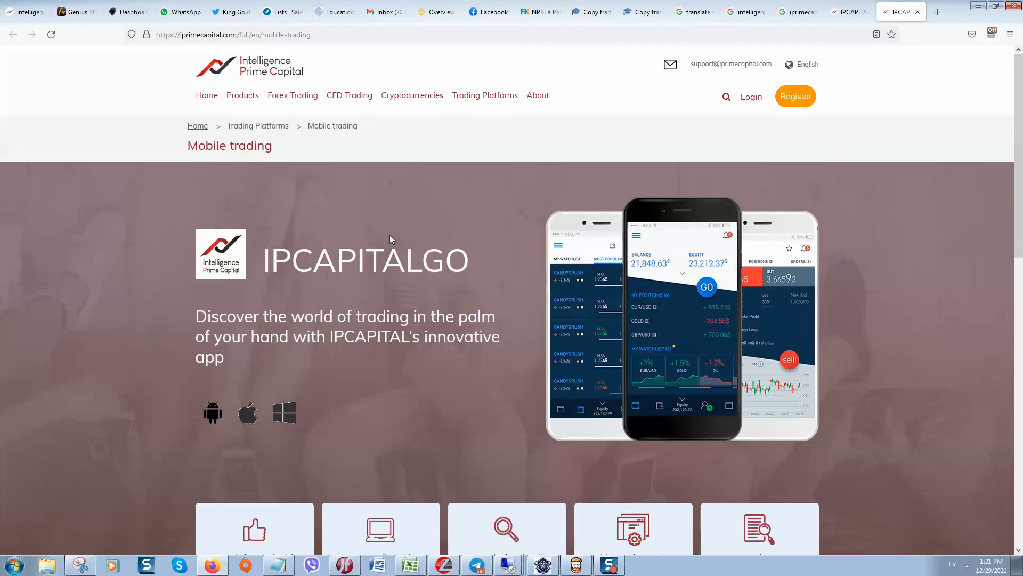
pyautogui.moveTo(406, 213)
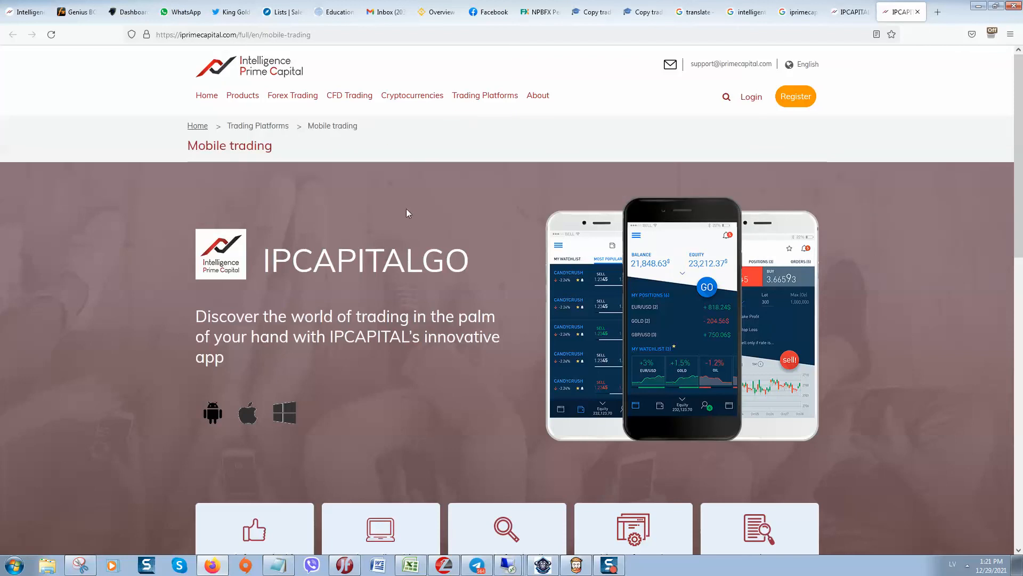
pyautogui.moveTo(395, 224)
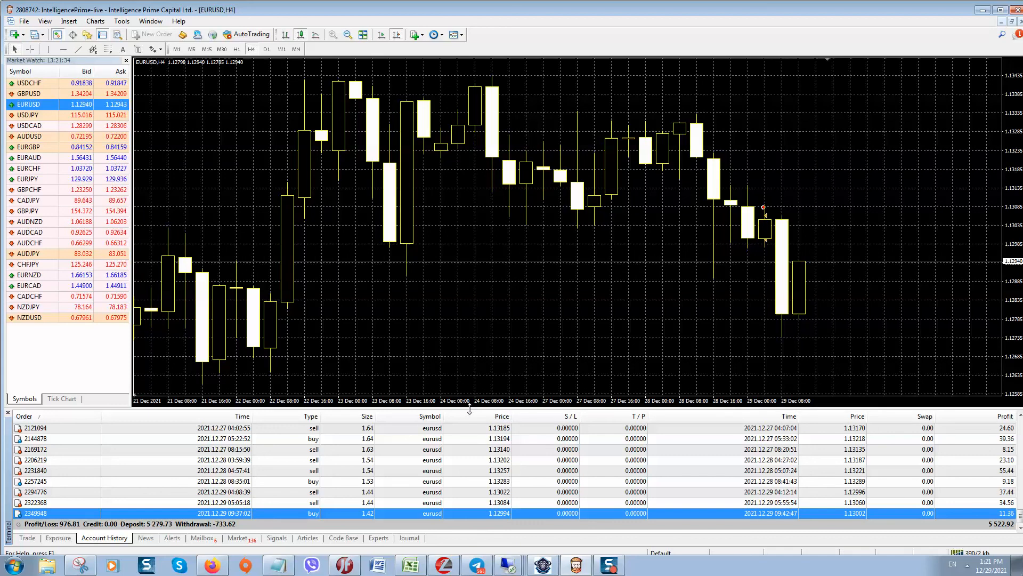
pyautogui.moveTo(394, 321)
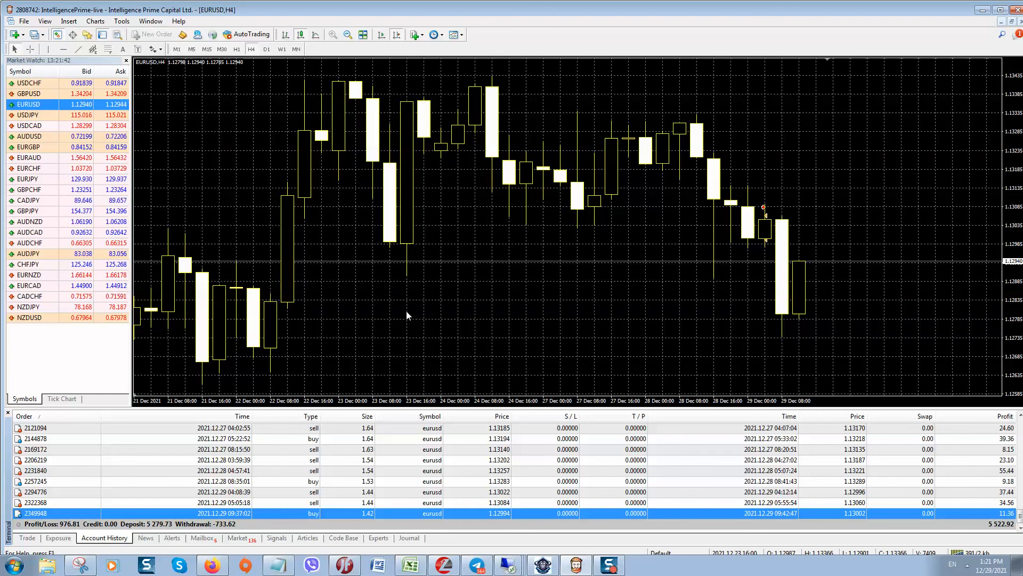
pyautogui.moveTo(425, 319)
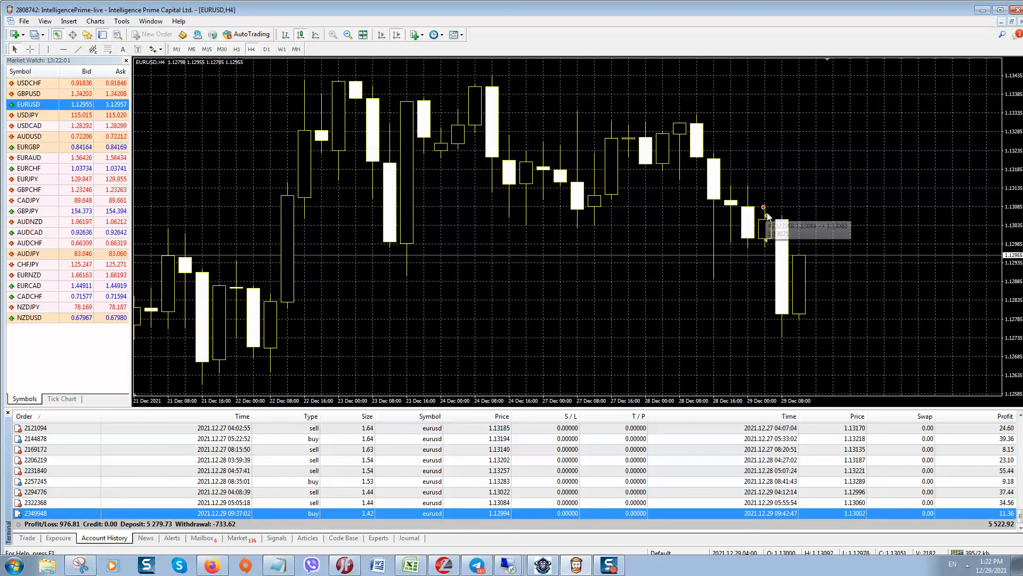
pyautogui.moveTo(764, 212)
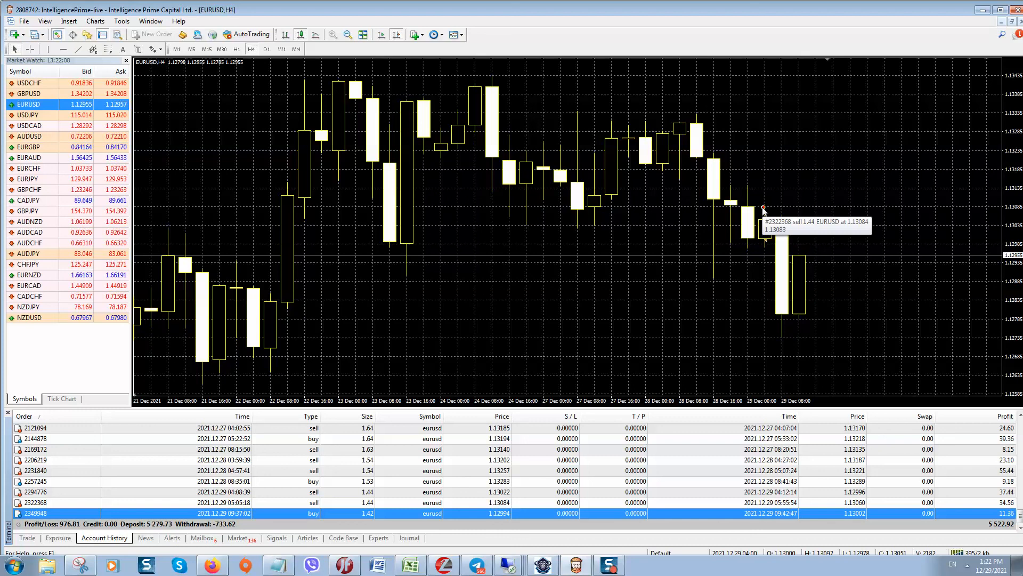
pyautogui.moveTo(659, 239)
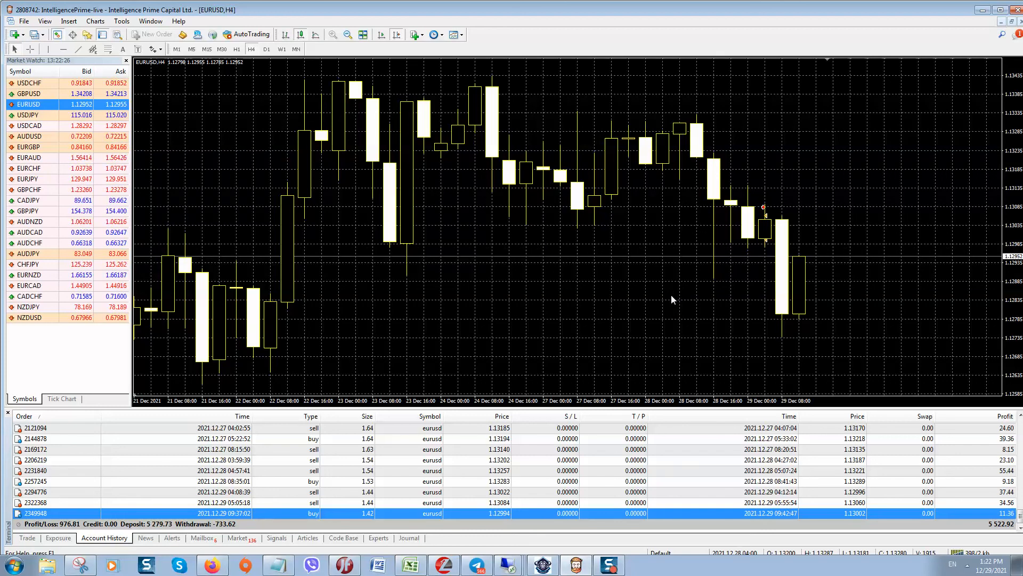
pyautogui.moveTo(677, 306)
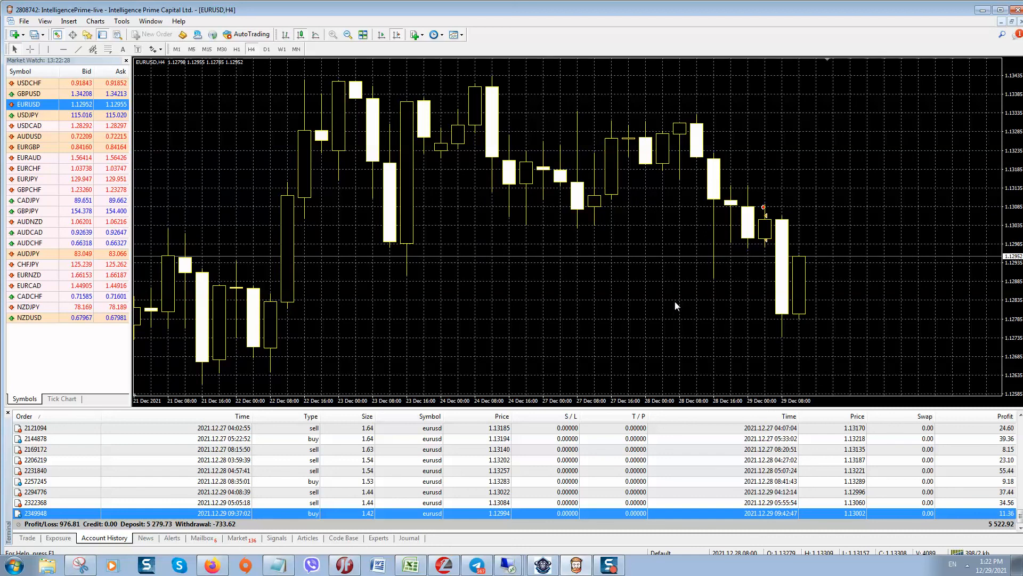